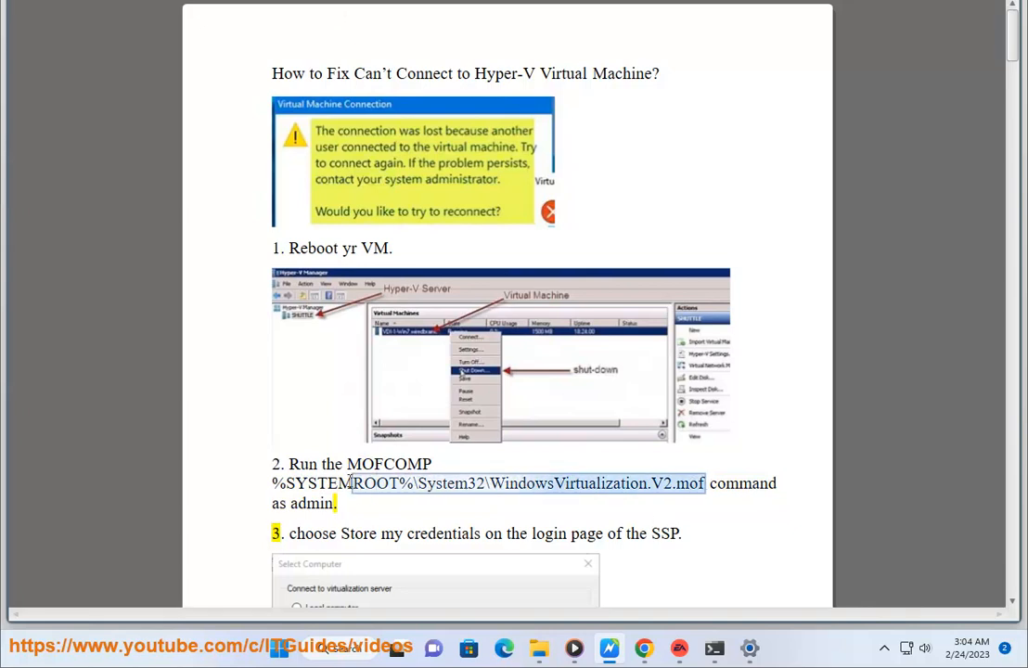
# - Copy the MOFCOMP command, bring up an administrator Command Prompt for it, then close it
pyautogui.rightClick(412, 483)
pyautogui.write('Command Prompt')
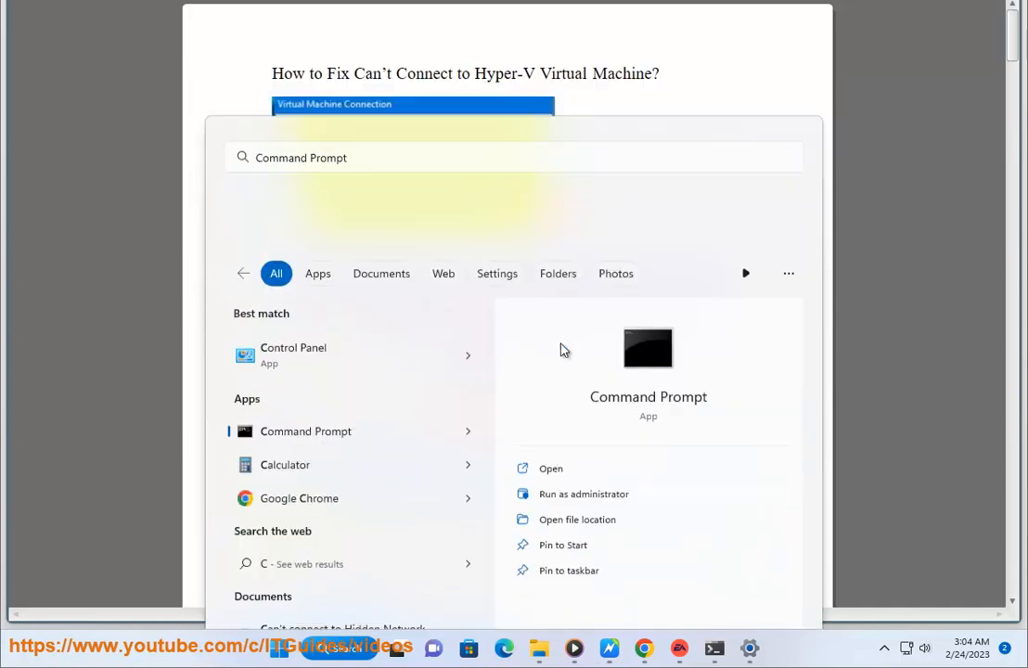
pyautogui.click(583, 493)
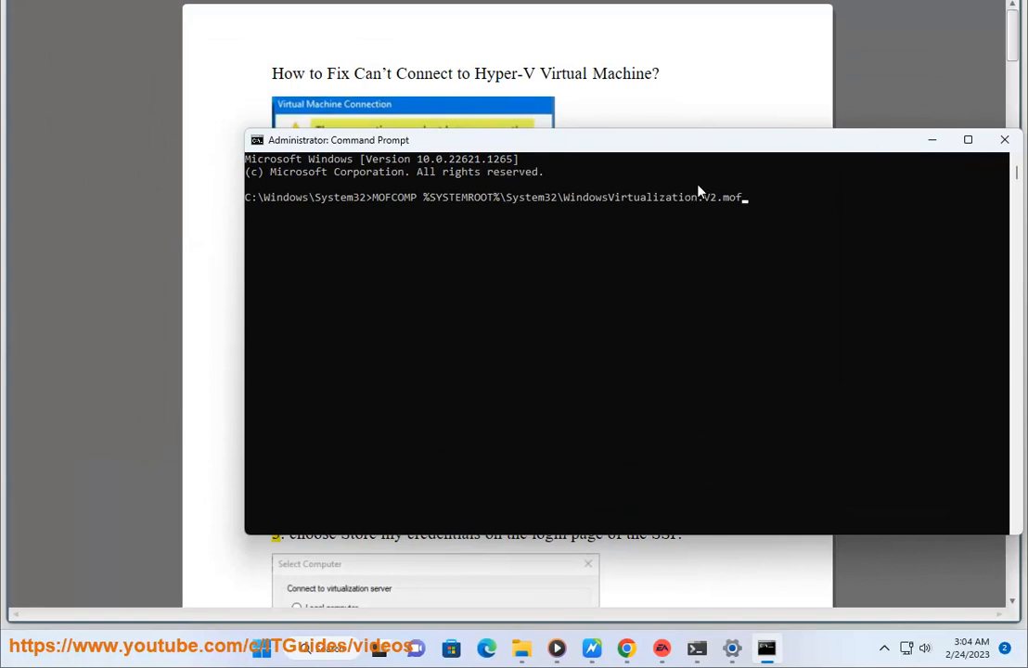
pyautogui.click(1004, 139)
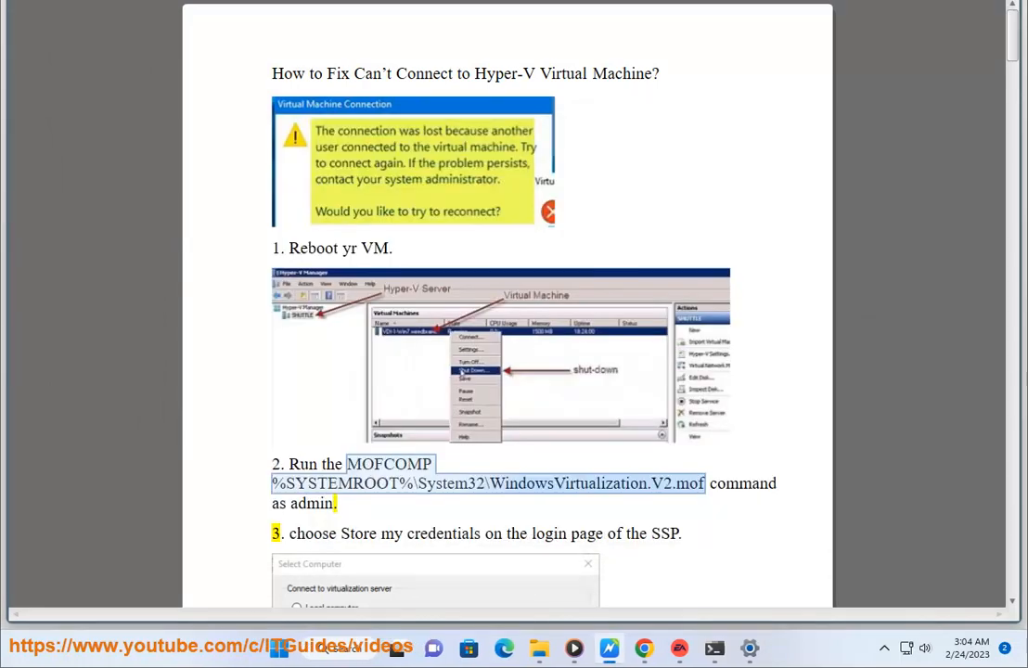
# - Scroll past step 3 to the iSCSI/SCSI controller removal and Enable IPv6 fixes
pyautogui.scroll(-3)
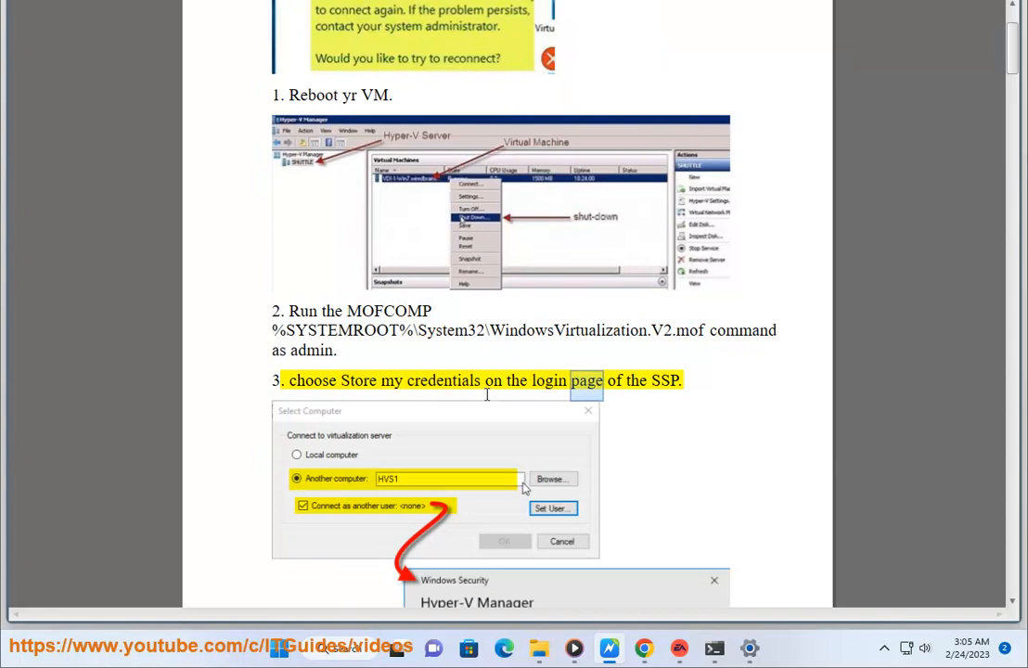
pyautogui.scroll(-3)
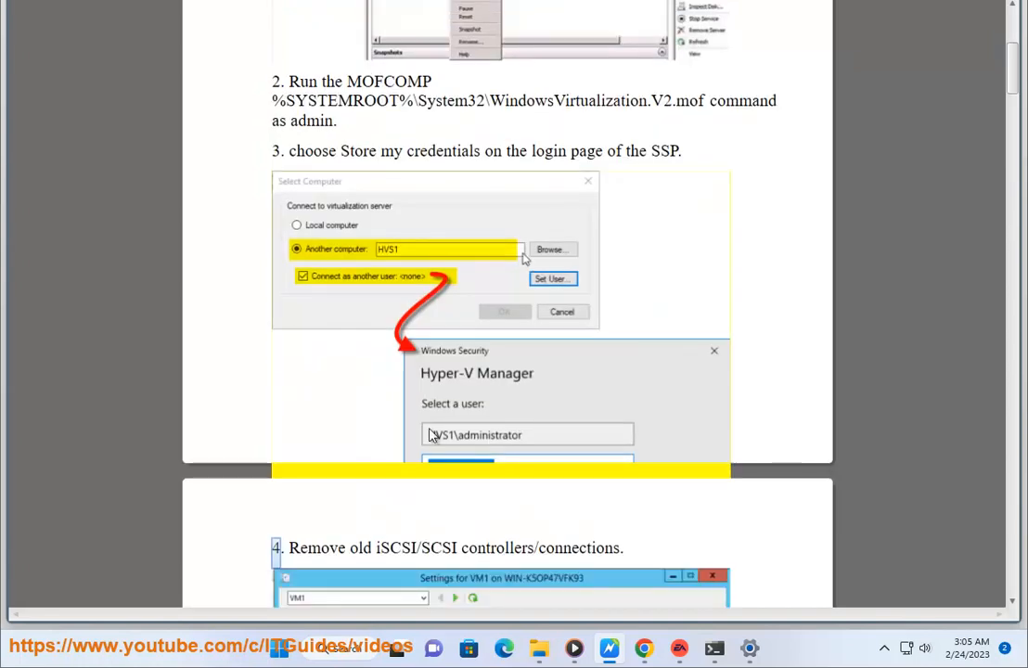
pyautogui.scroll(-3)
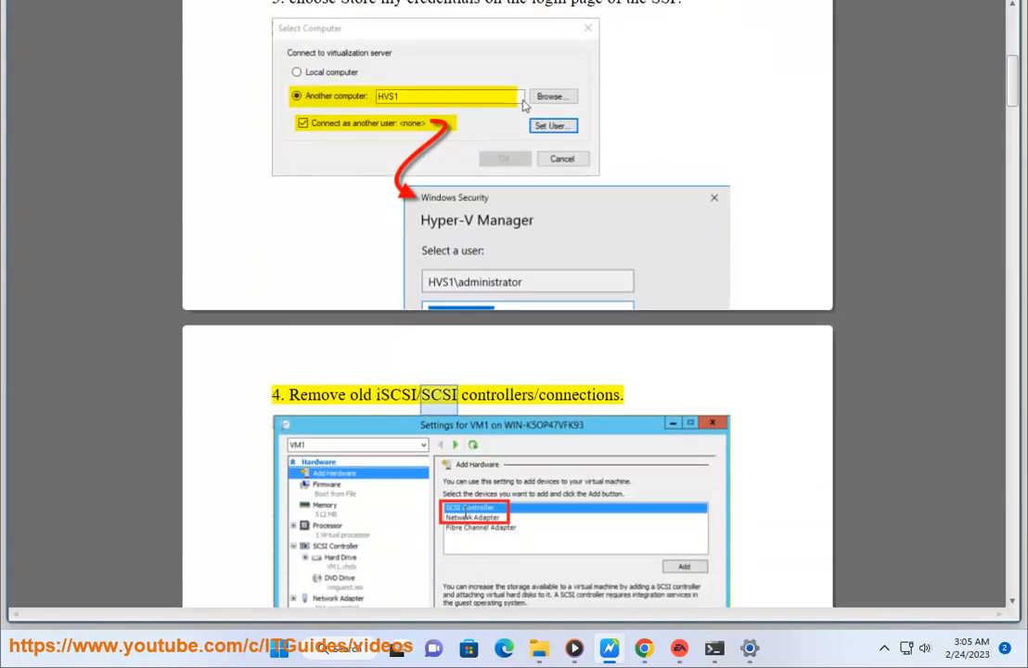
pyautogui.scroll(-3)
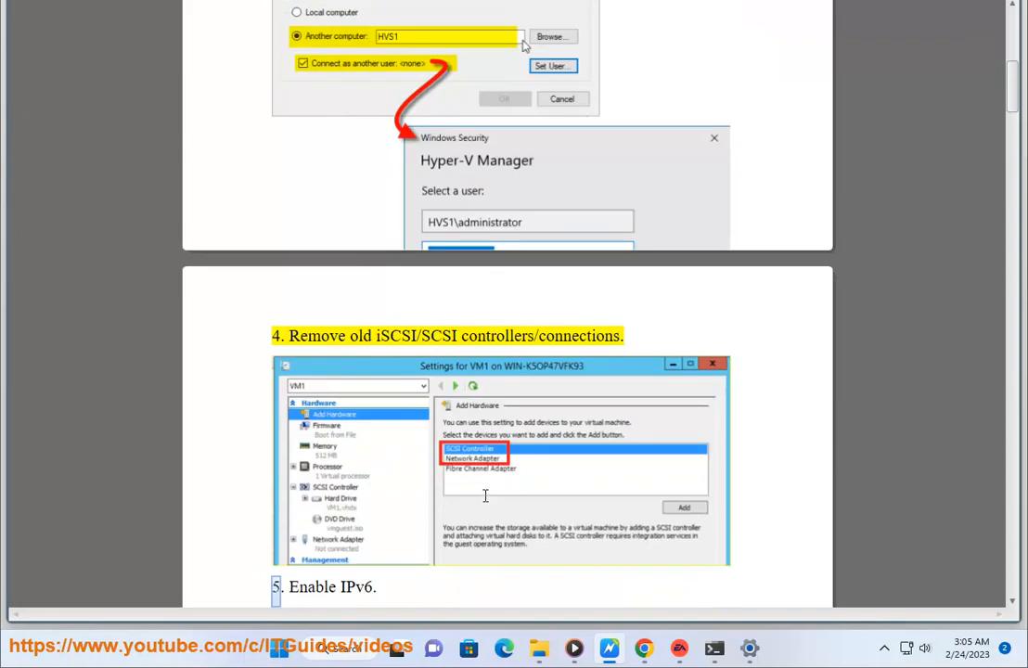
pyautogui.scroll(-3)
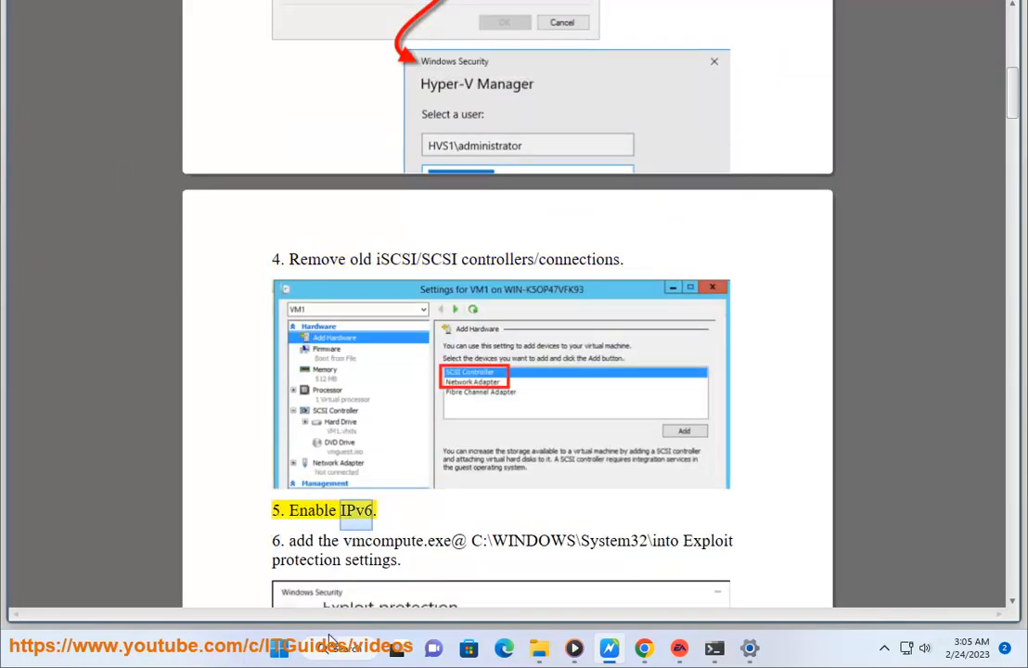
pyautogui.click(337, 648)
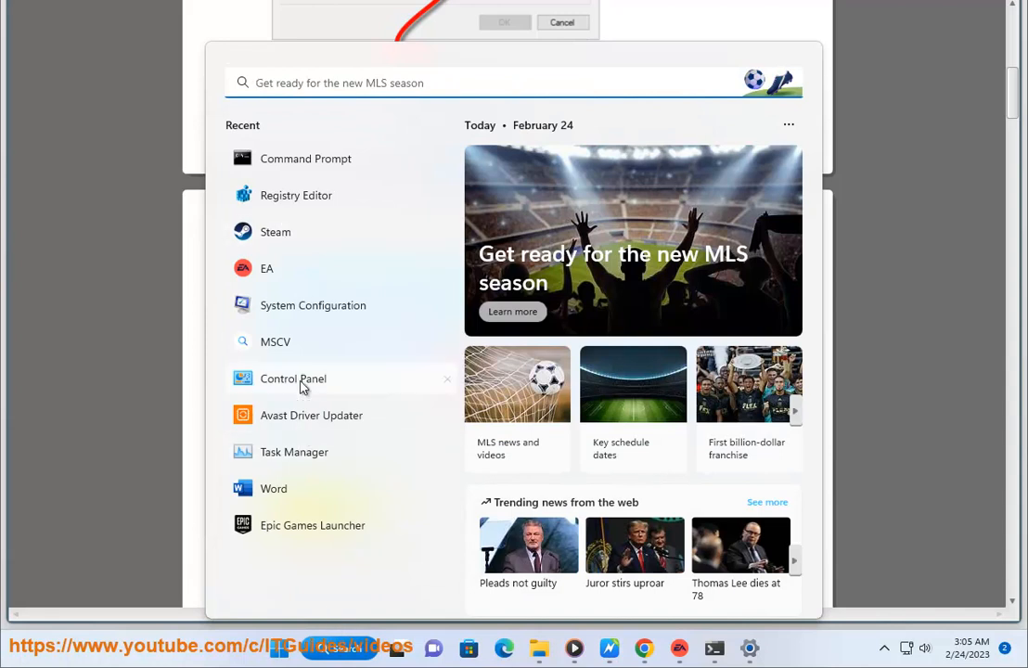
pyautogui.click(293, 378)
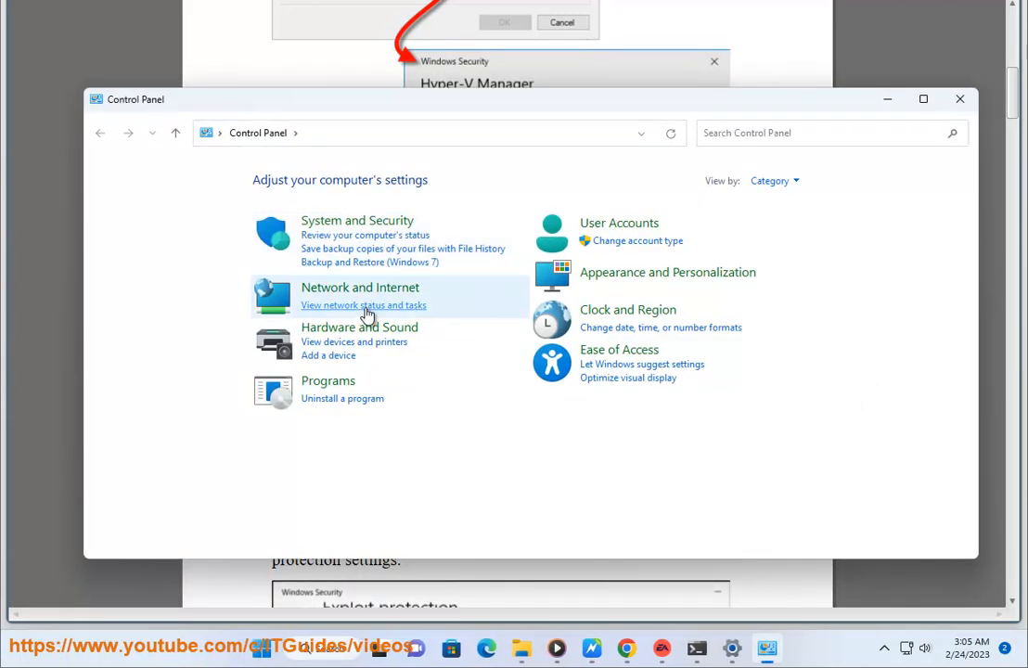
pyautogui.click(363, 304)
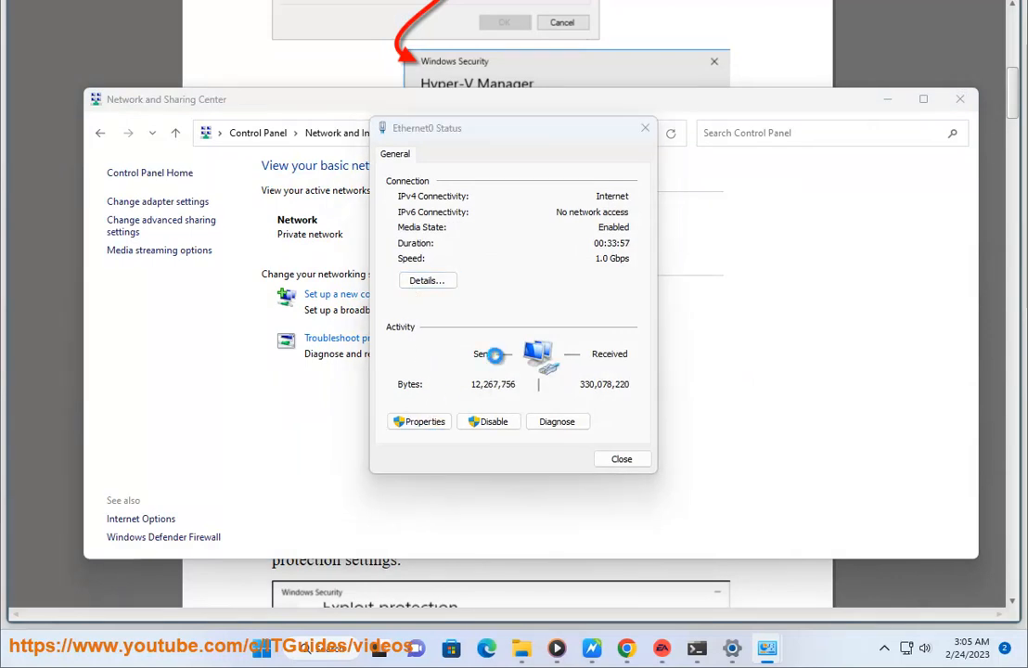
pyautogui.click(419, 421)
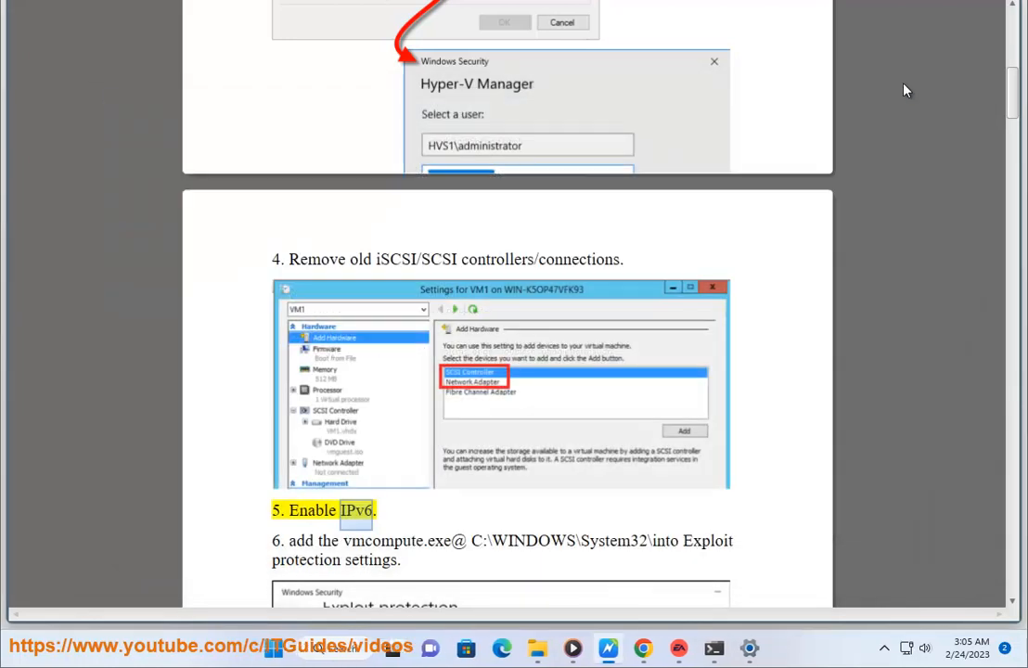
# - Scroll to step 6, adding vmcompute.exe to Exploit protection, and its screenshot
pyautogui.scroll(-3)
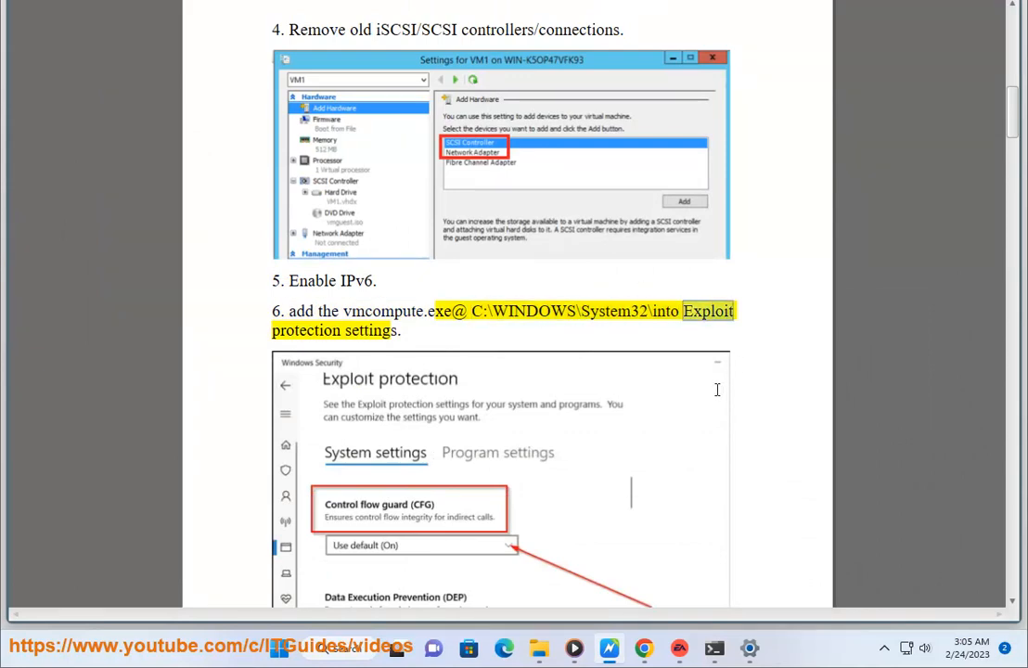
pyautogui.scroll(-3)
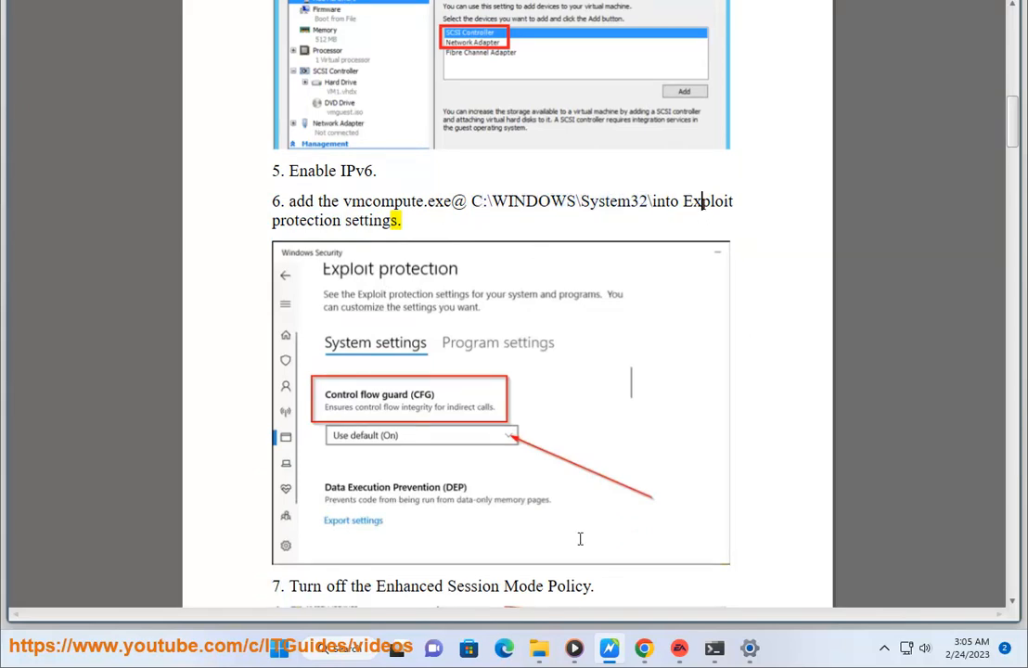
# - Search Settings for 'explo', go to Exploit protection and scroll its System settings to high-entropy ASLR
pyautogui.click(750, 649)
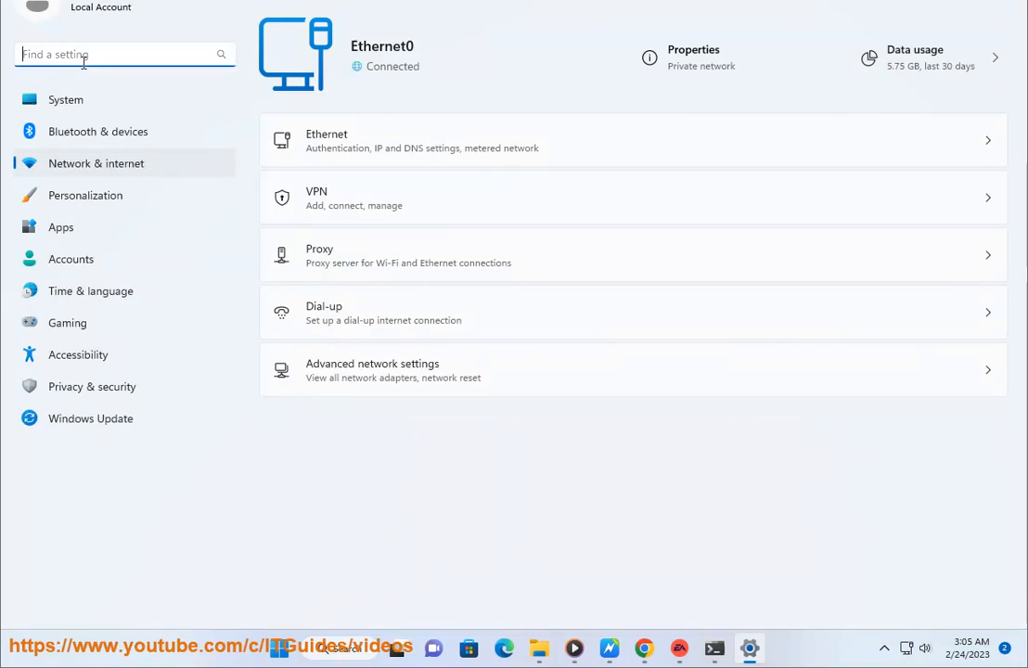
pyautogui.write('Ex')
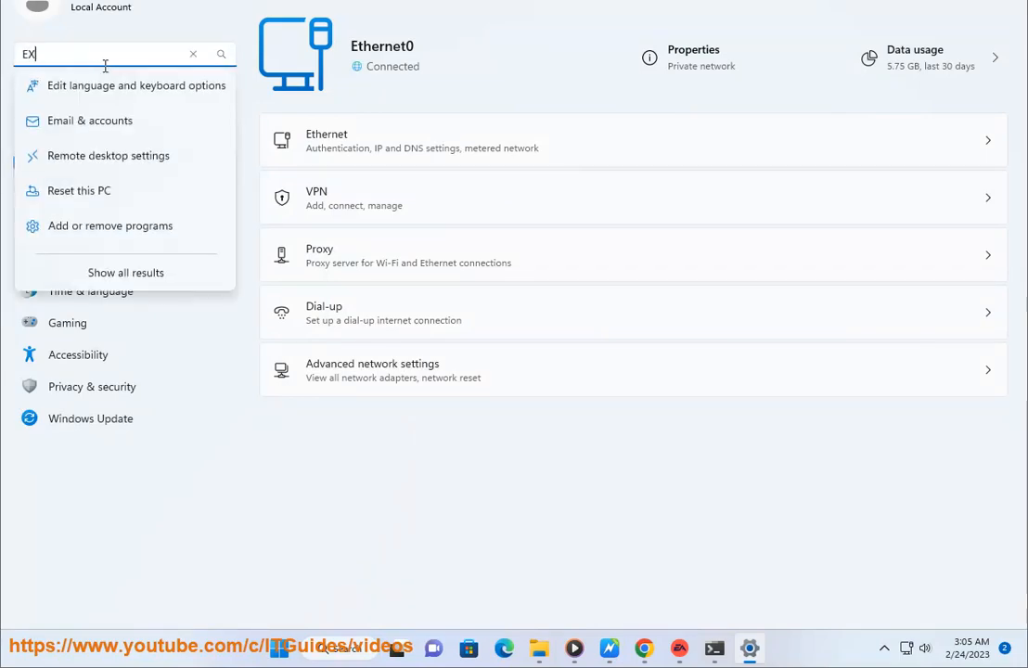
pyautogui.write('PLO')
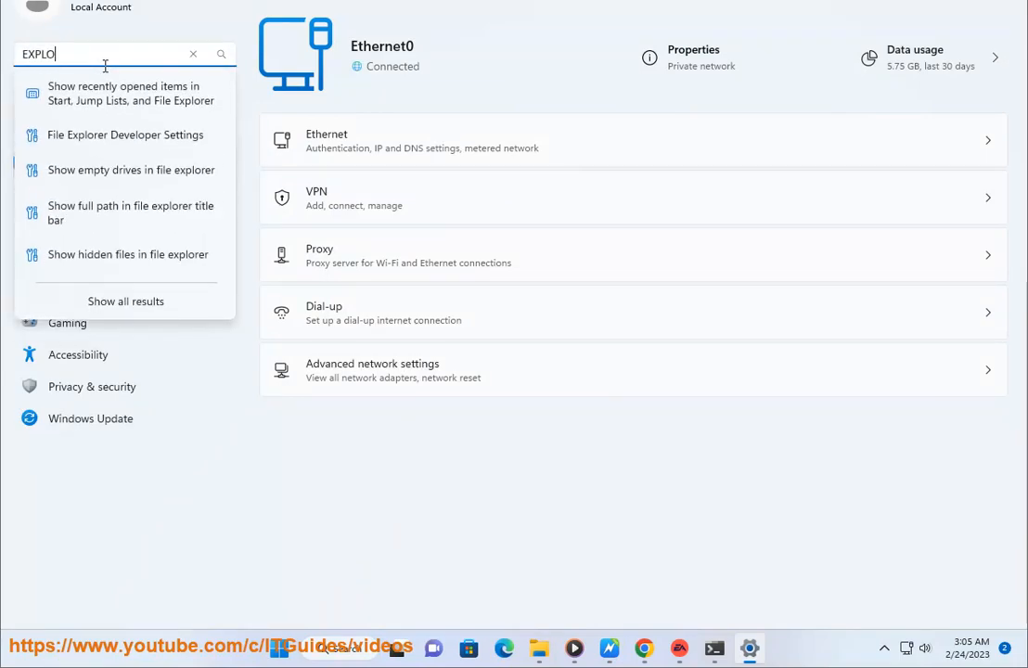
pyautogui.press('Backspace')
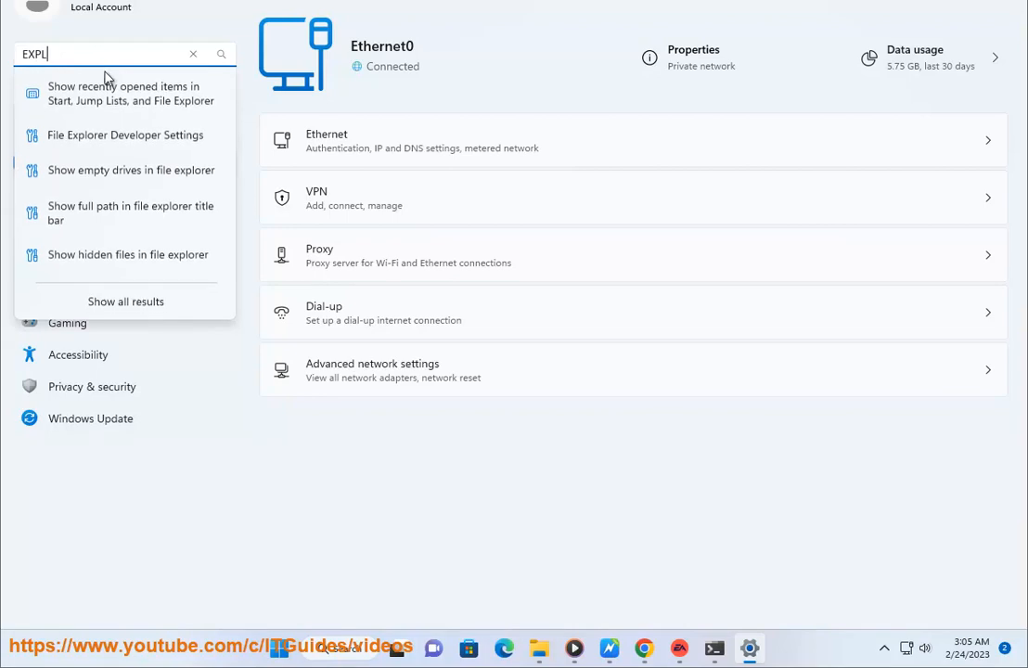
pyautogui.click(126, 301)
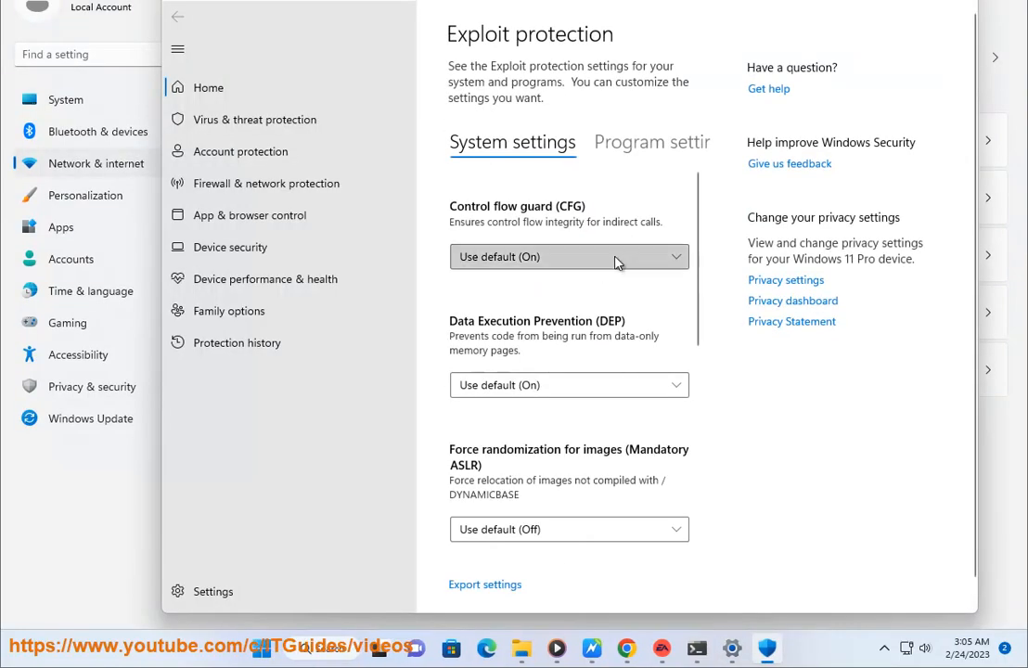
pyautogui.scroll(-3)
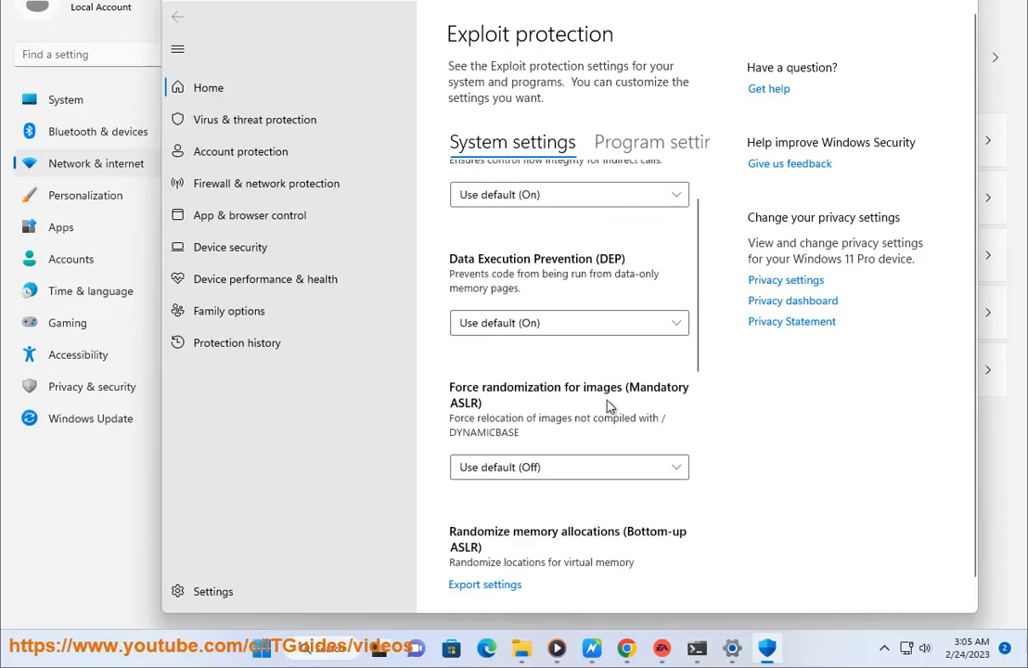
pyautogui.scroll(-3)
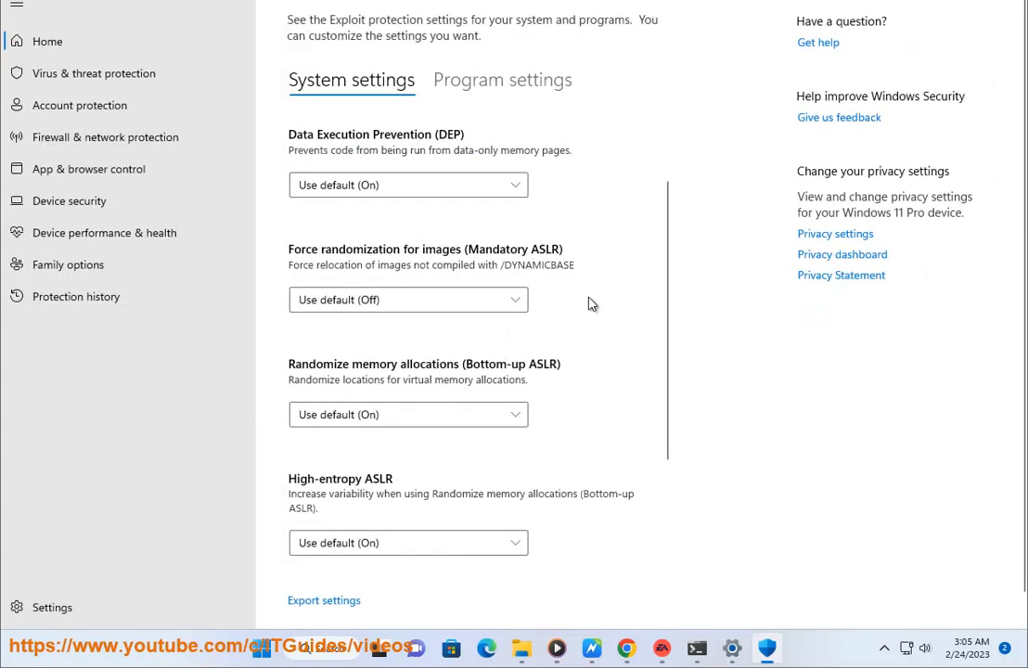
# - In Program settings, start adding a program by exact file path, browse System32, then cancel without adding one
pyautogui.click(501, 79)
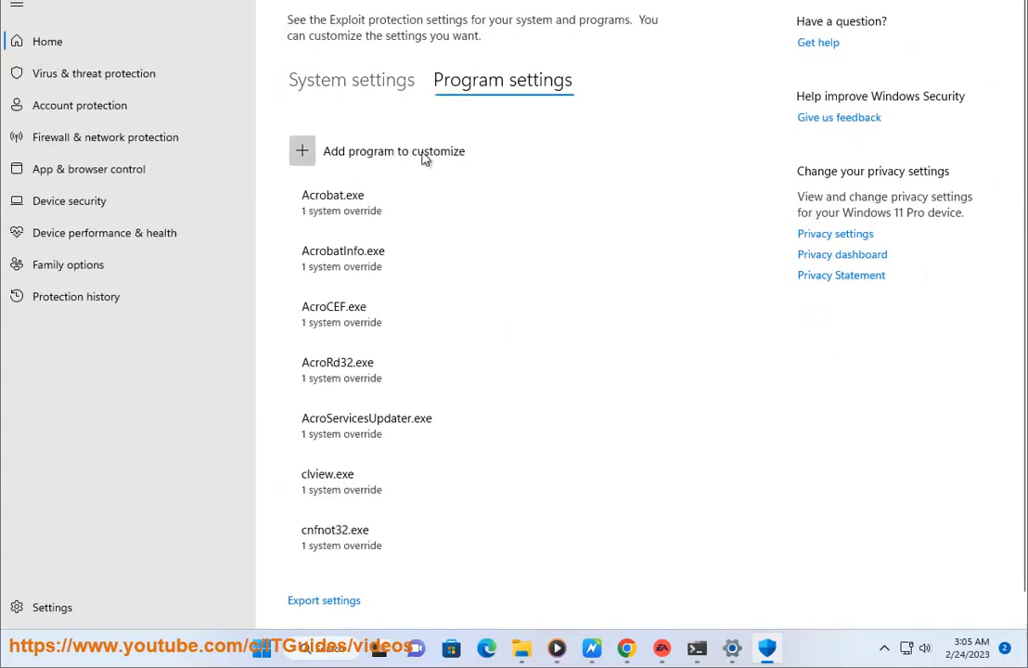
pyautogui.click(393, 150)
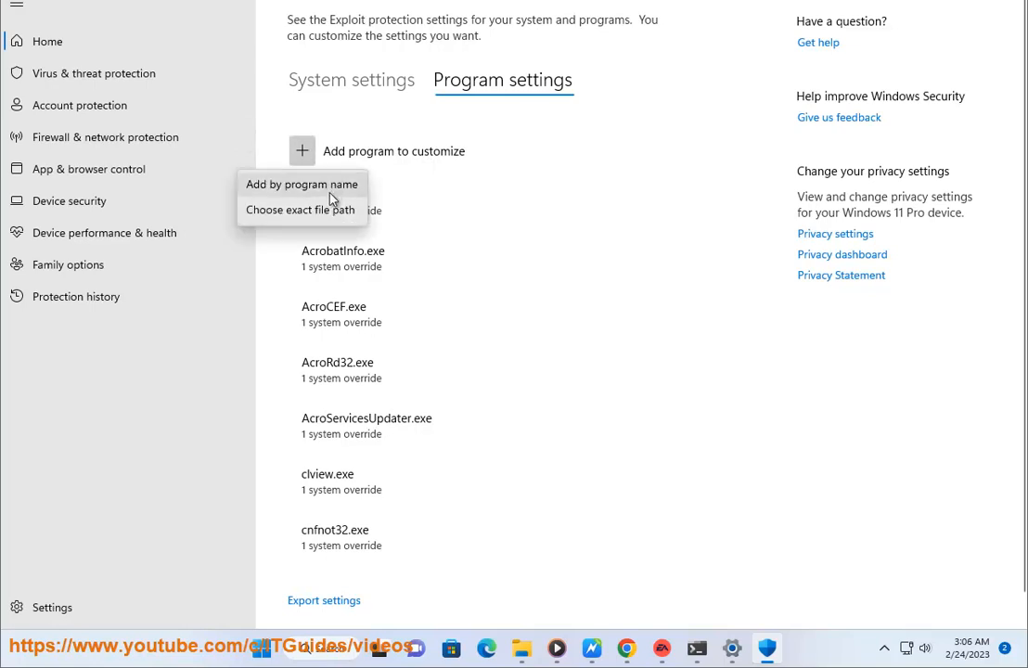
pyautogui.click(300, 209)
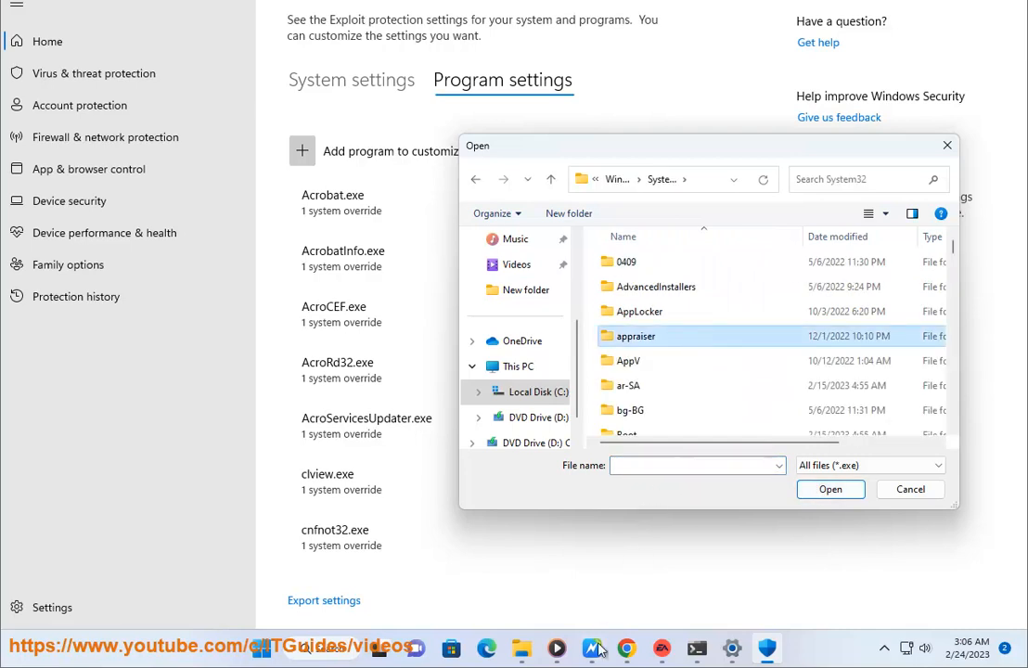
pyautogui.scroll(-3)
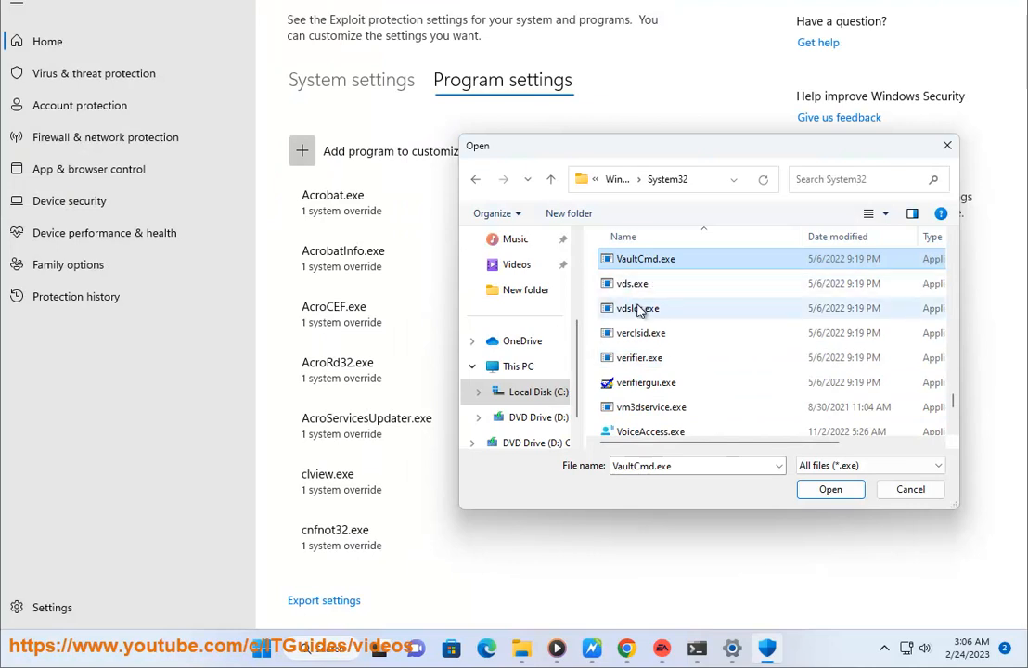
pyautogui.scroll(-3)
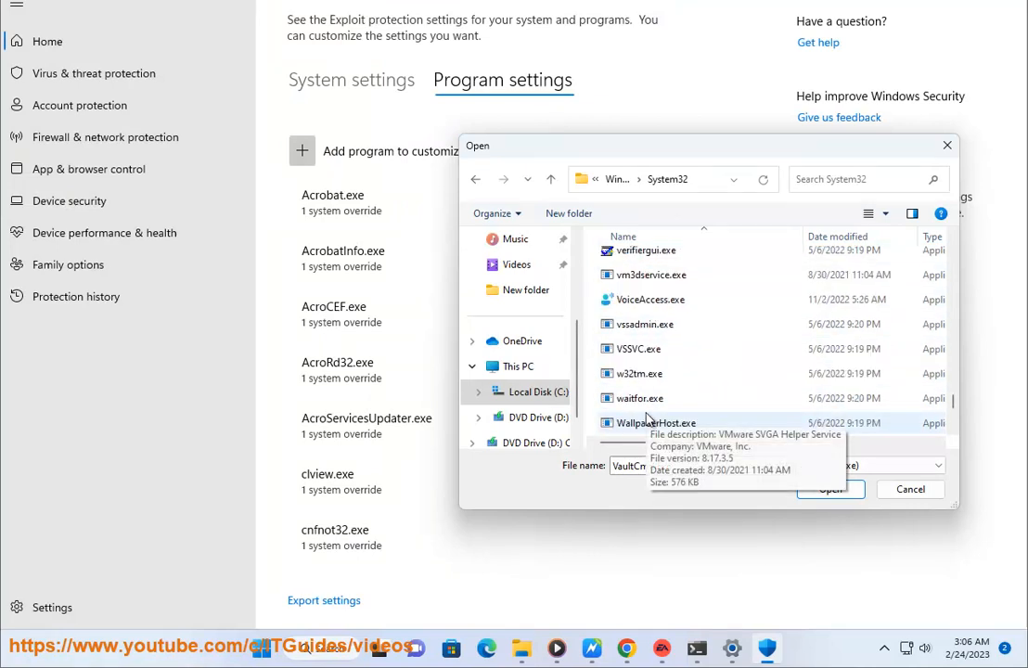
pyautogui.scroll(-3)
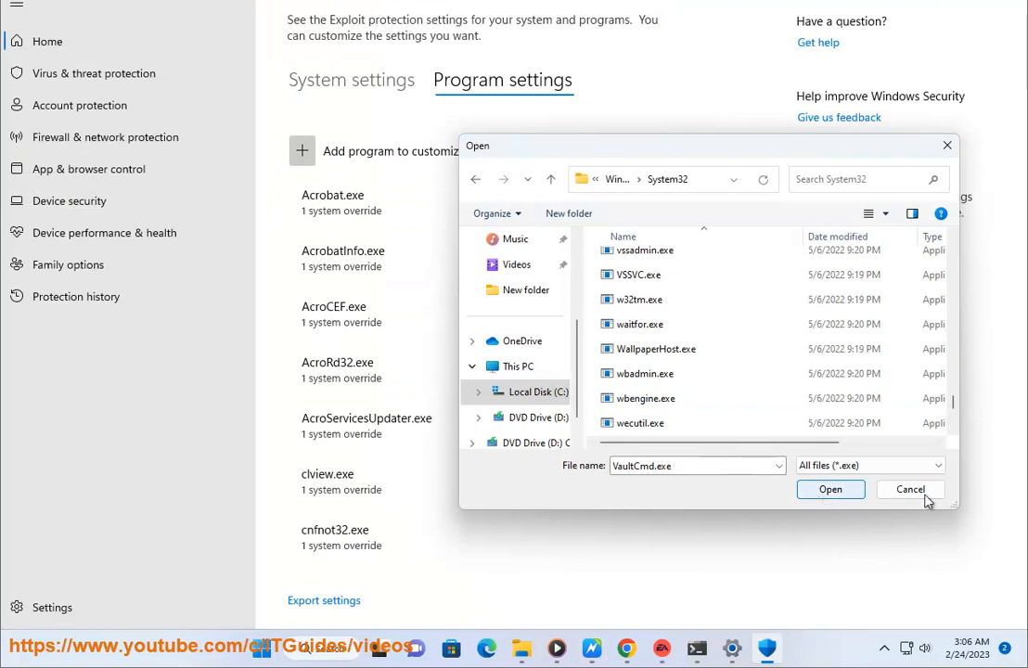
pyautogui.click(909, 490)
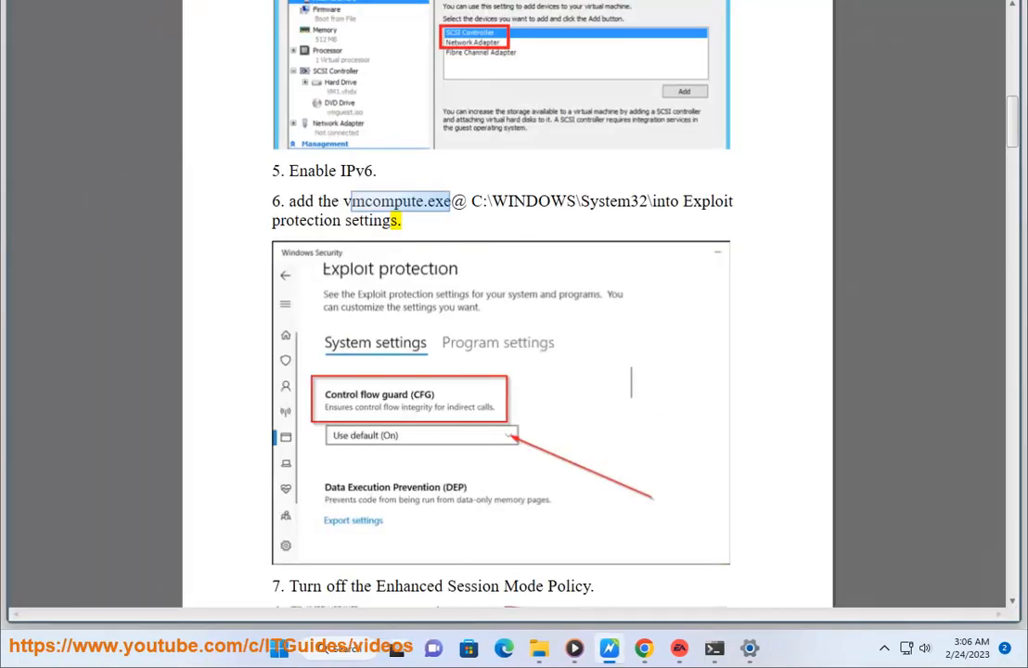
# - Scroll past step 7 to the Other tips section on the Virtual Machine Management service
pyautogui.scroll(-3)
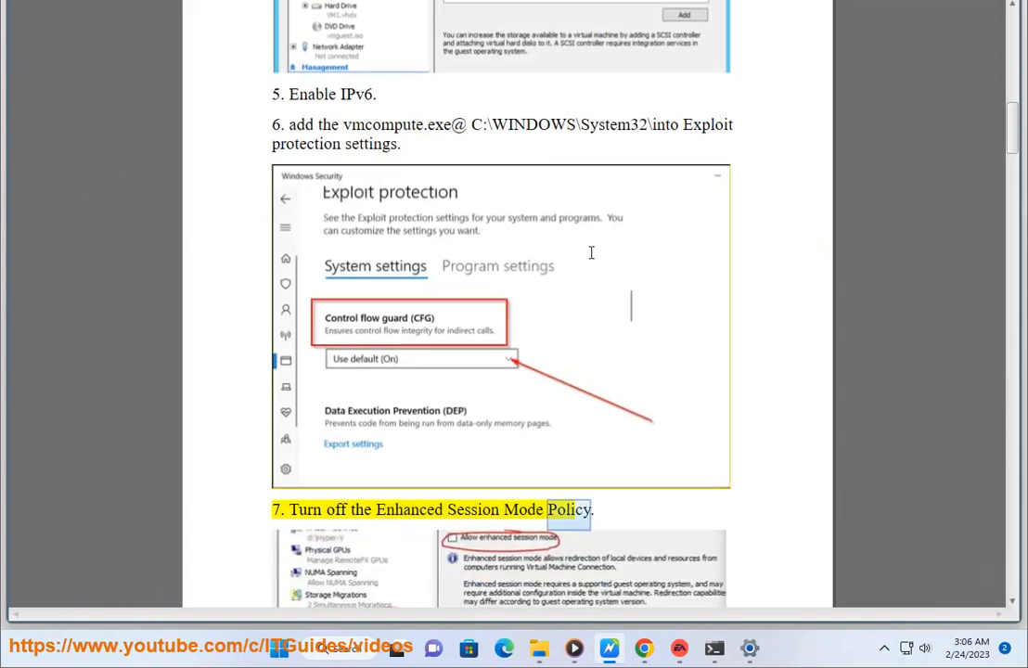
pyautogui.scroll(-3)
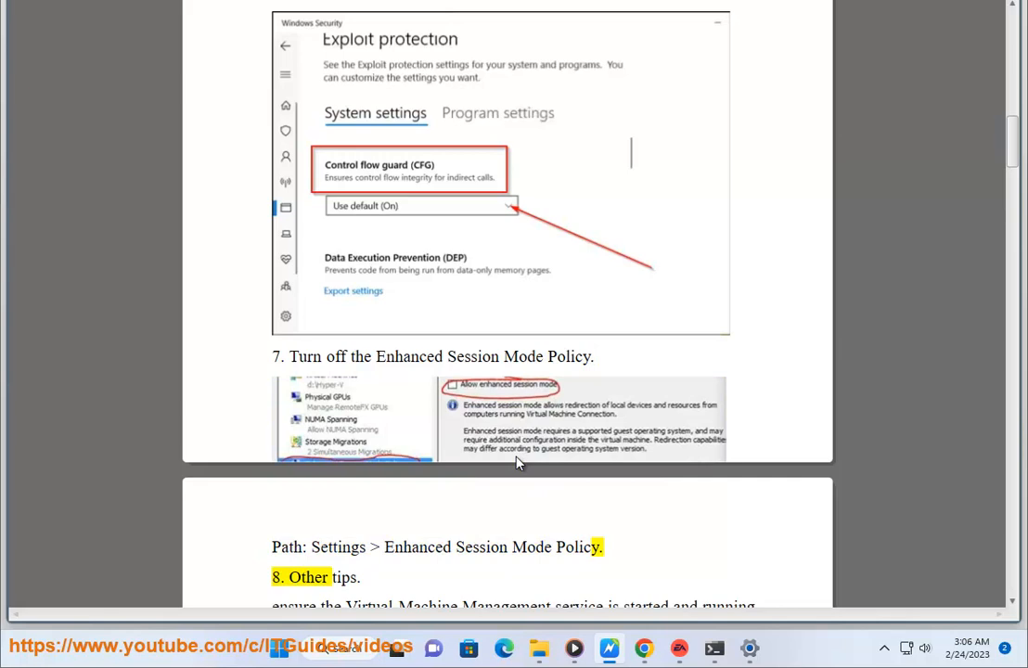
pyautogui.scroll(-3)
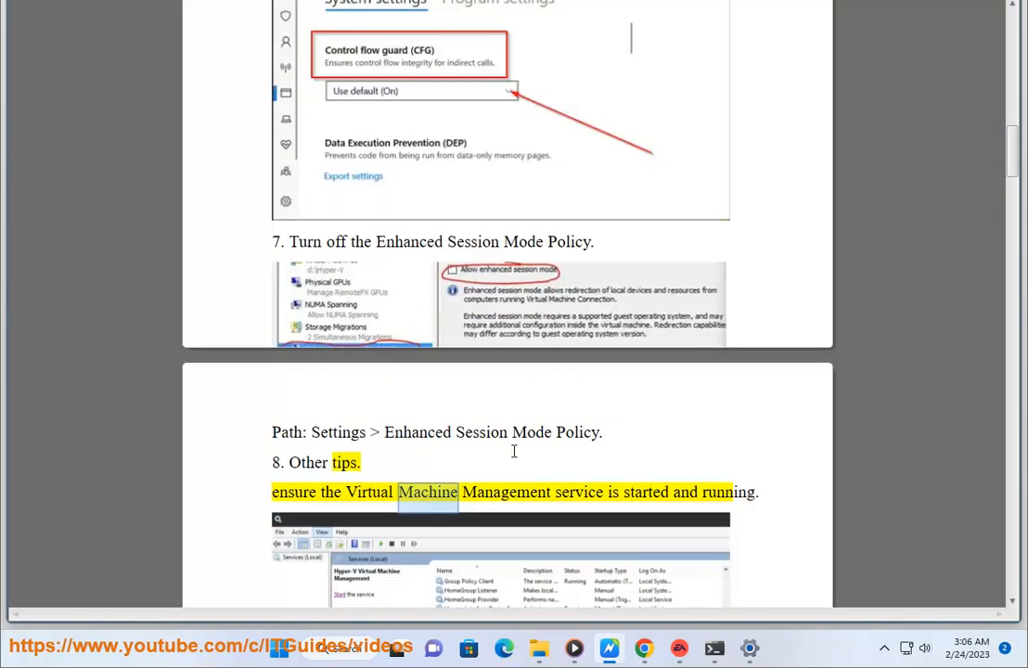
pyautogui.scroll(-3)
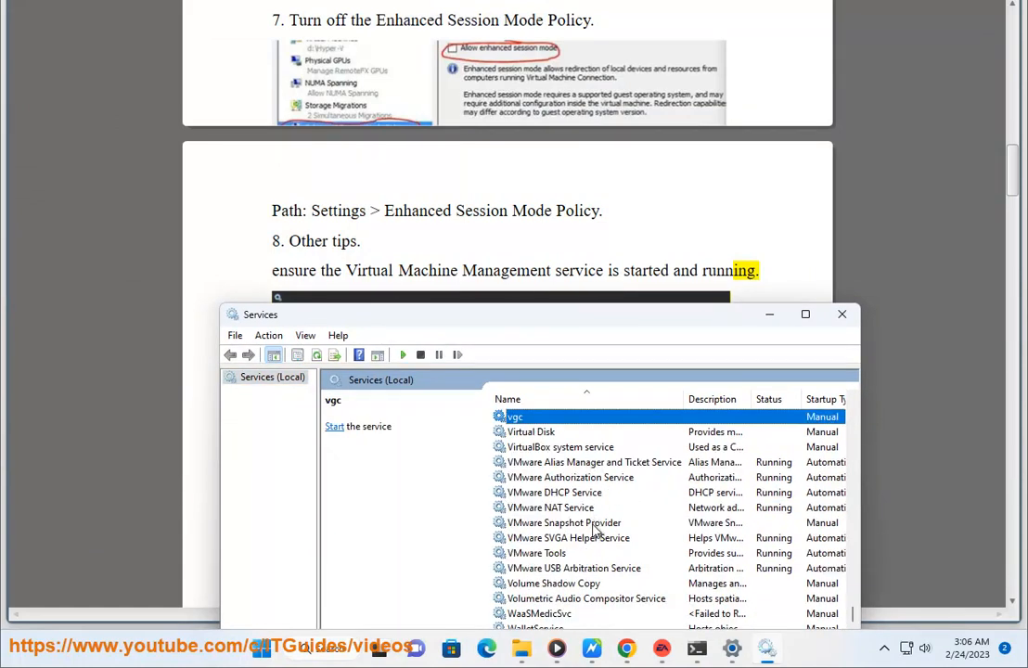
pyautogui.moveTo(572, 462)
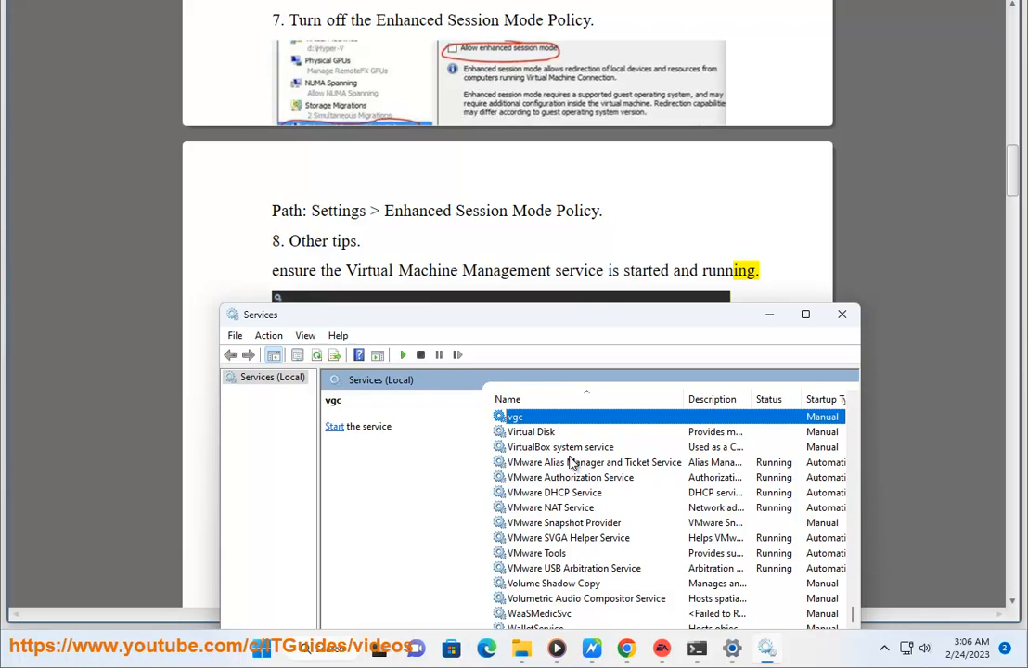
# - Scroll the Services list through its VMware entries and close the Services window
pyautogui.scroll(-3)
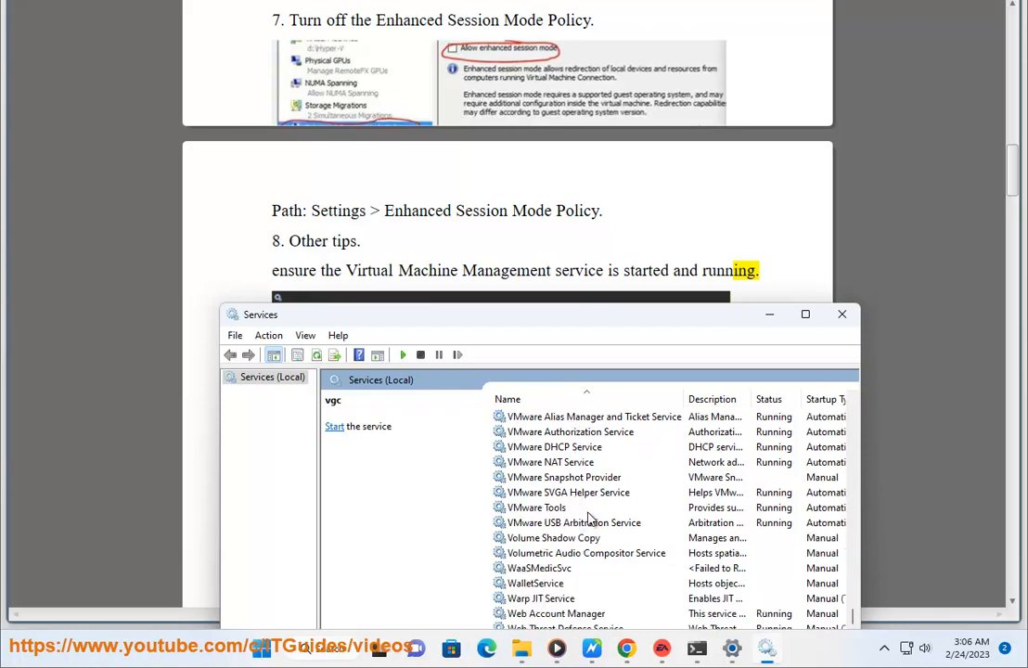
pyautogui.click(569, 430)
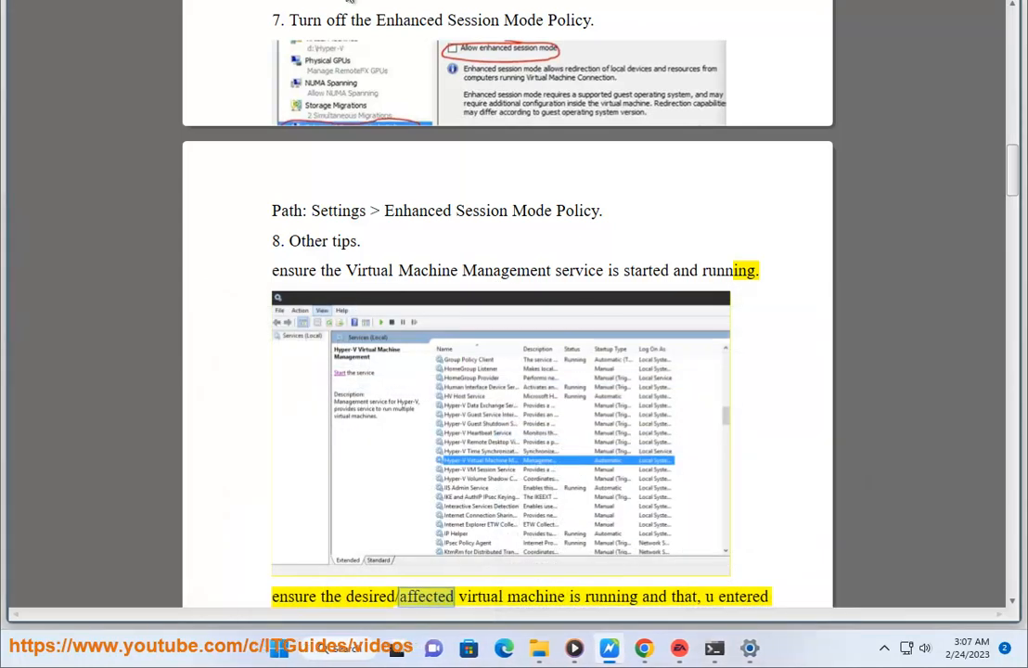
# - Scroll to the HTTP/HTTPS proxy tip and bring up Internet Properties from the taskbar
pyautogui.scroll(-3)
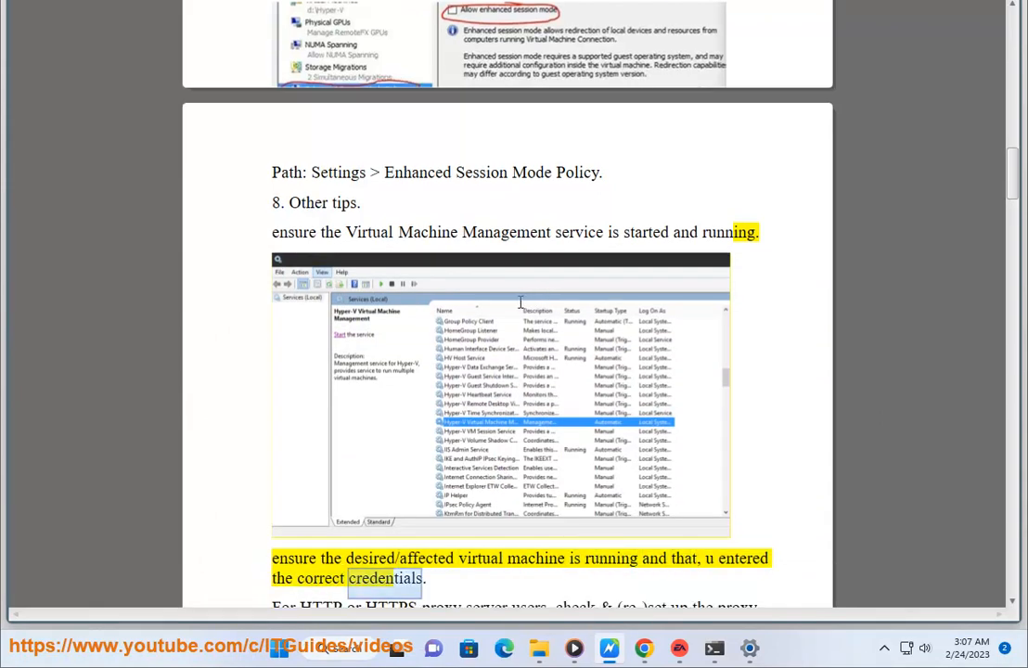
pyautogui.scroll(-3)
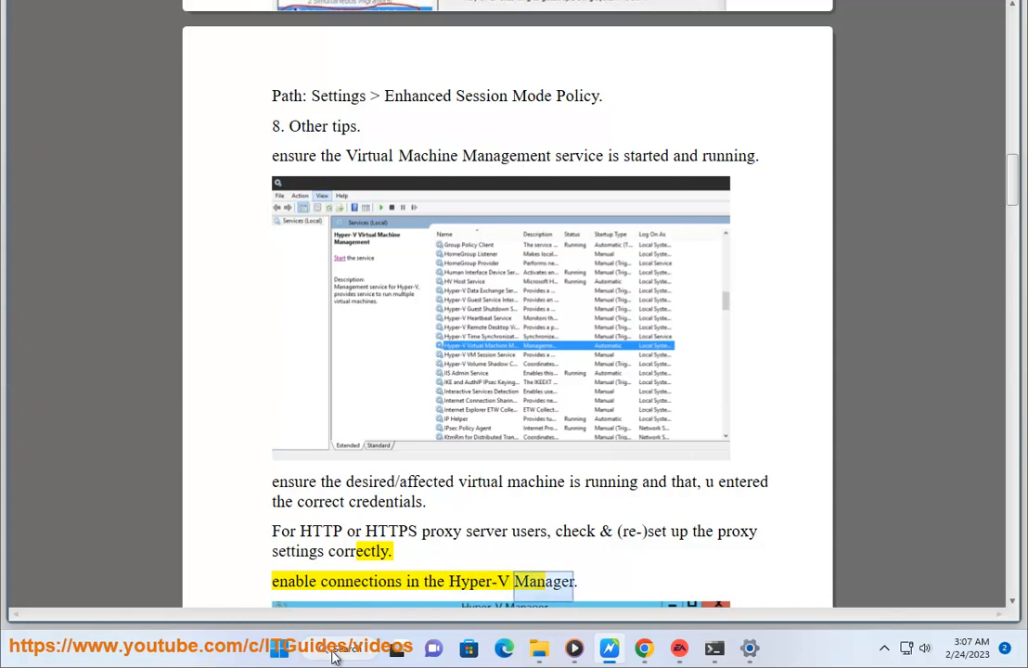
pyautogui.click(278, 647)
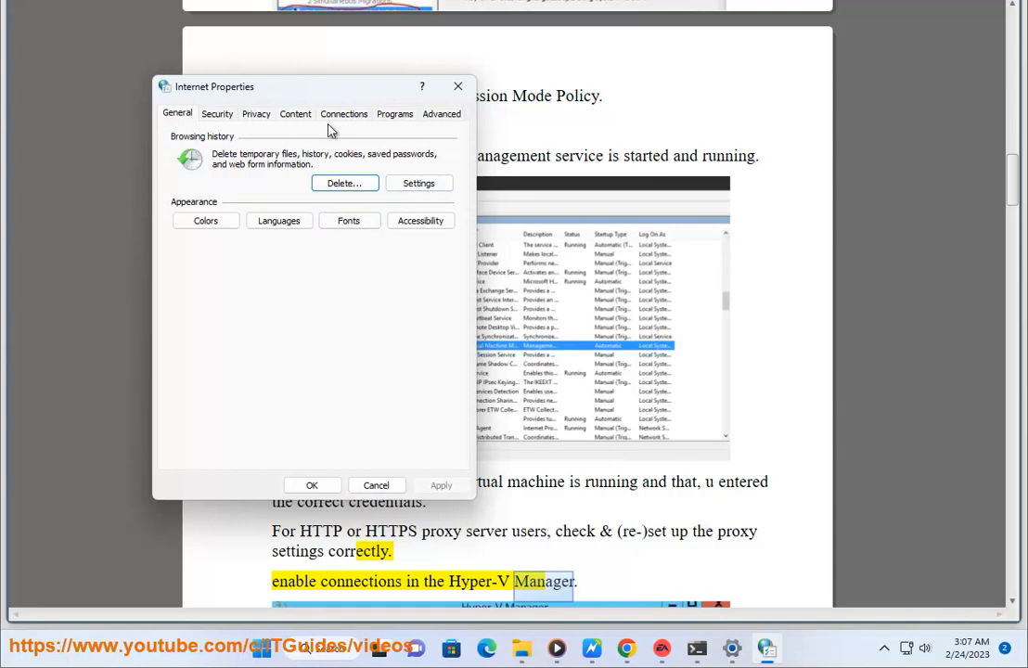
# - On Connections > LAN settings, tick Use a proxy server, view Advanced, then cancel out of Internet Properties
pyautogui.click(343, 113)
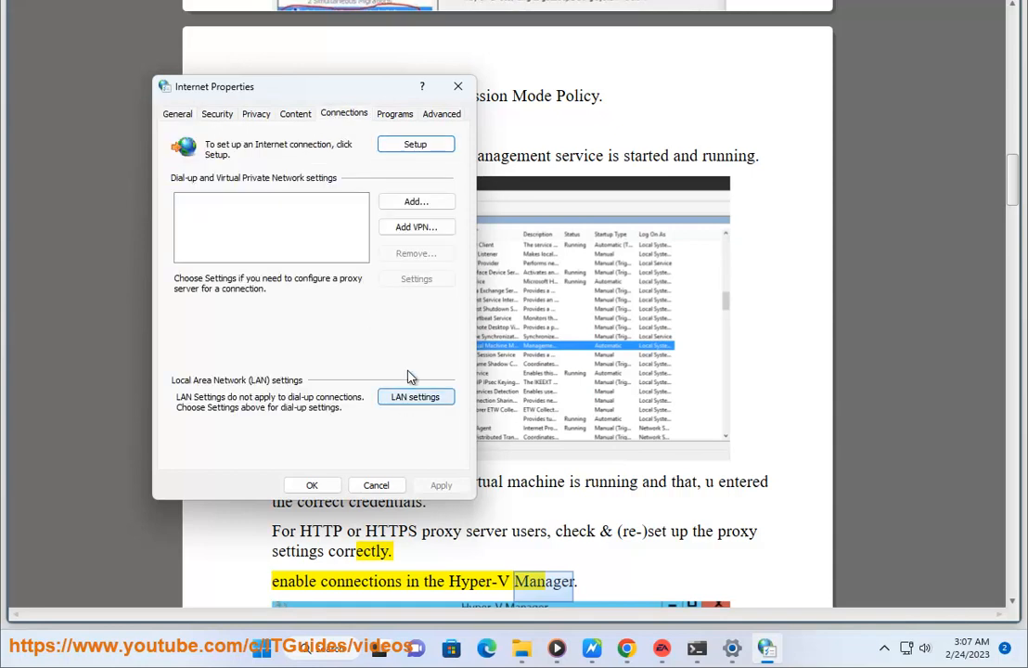
pyautogui.click(416, 397)
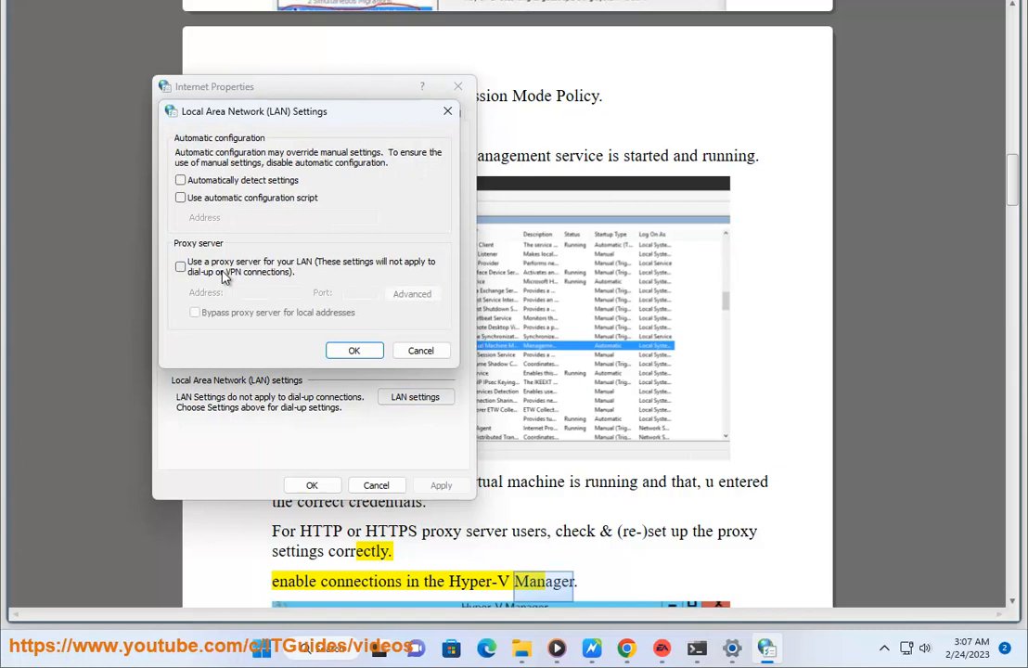
pyautogui.click(412, 293)
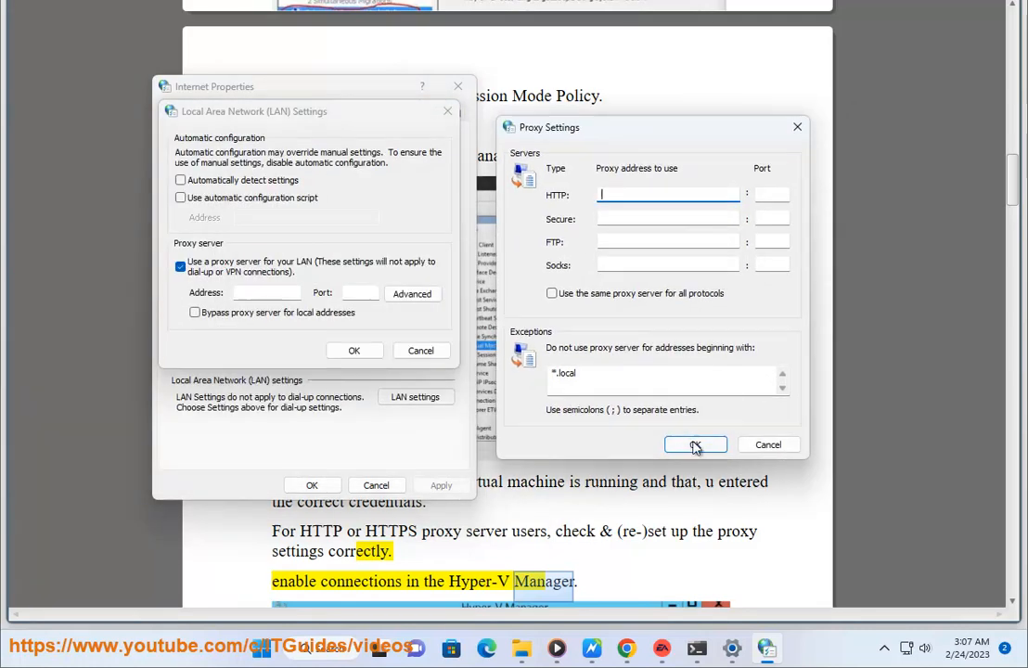
pyautogui.click(695, 445)
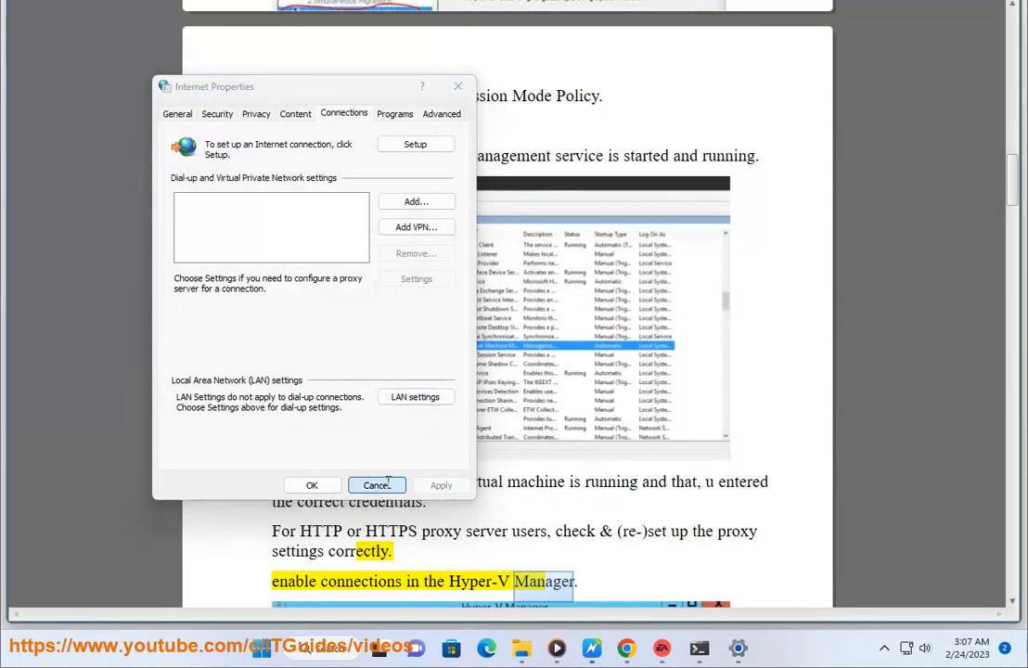
pyautogui.click(374, 484)
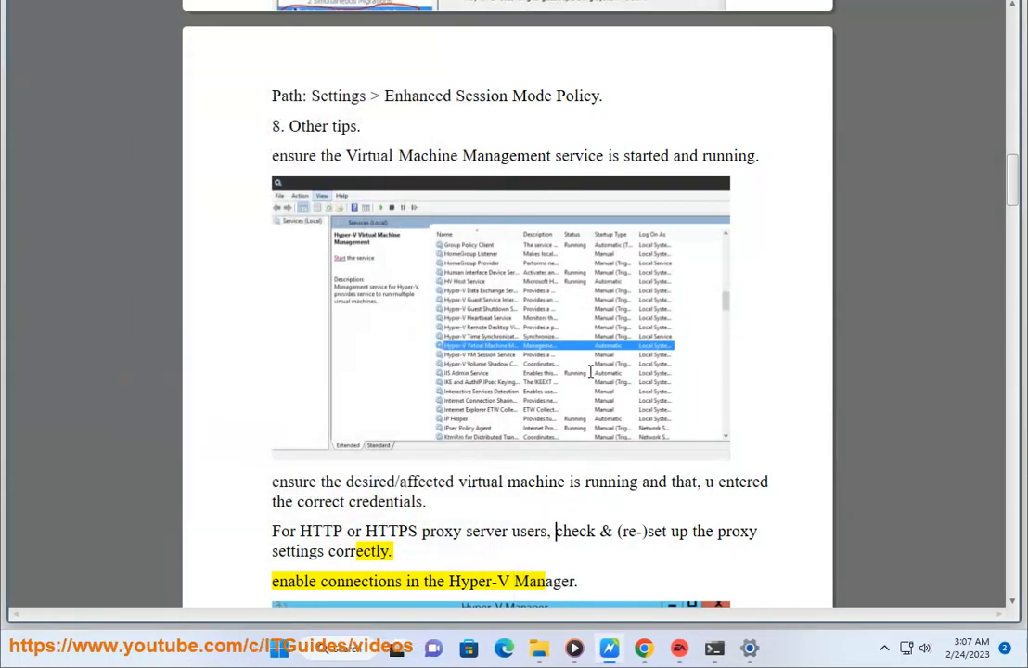
pyautogui.scroll(-3)
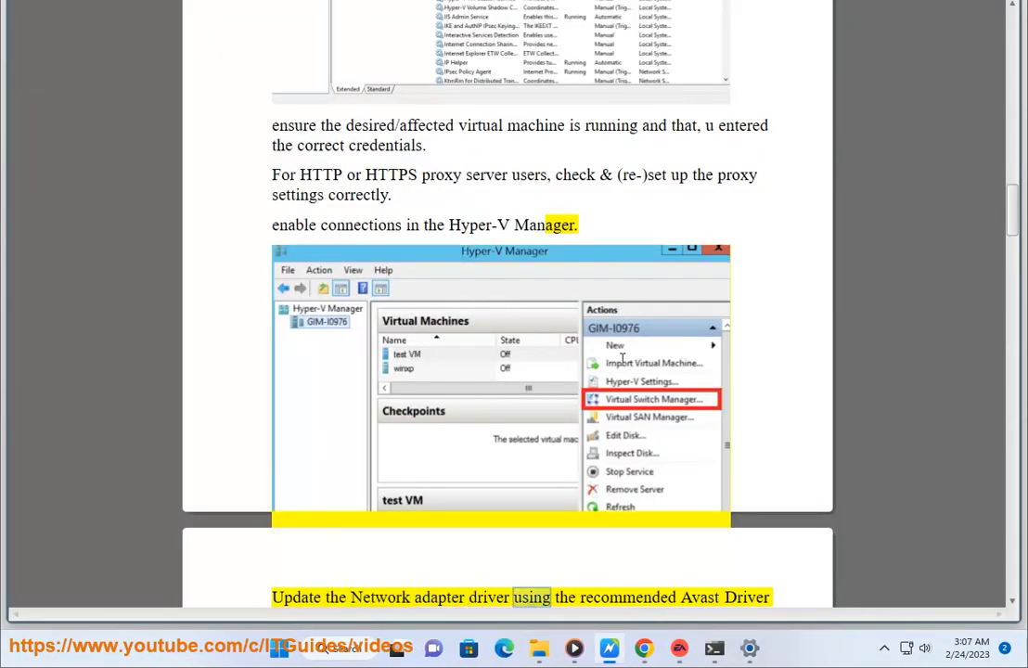
pyautogui.scroll(-3)
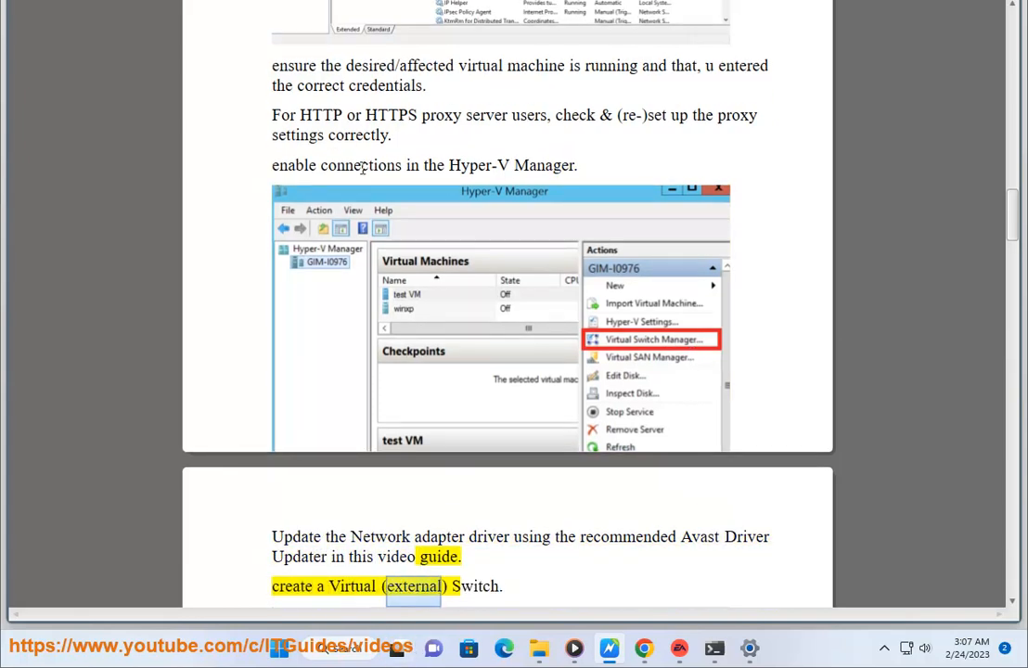
pyautogui.scroll(-3)
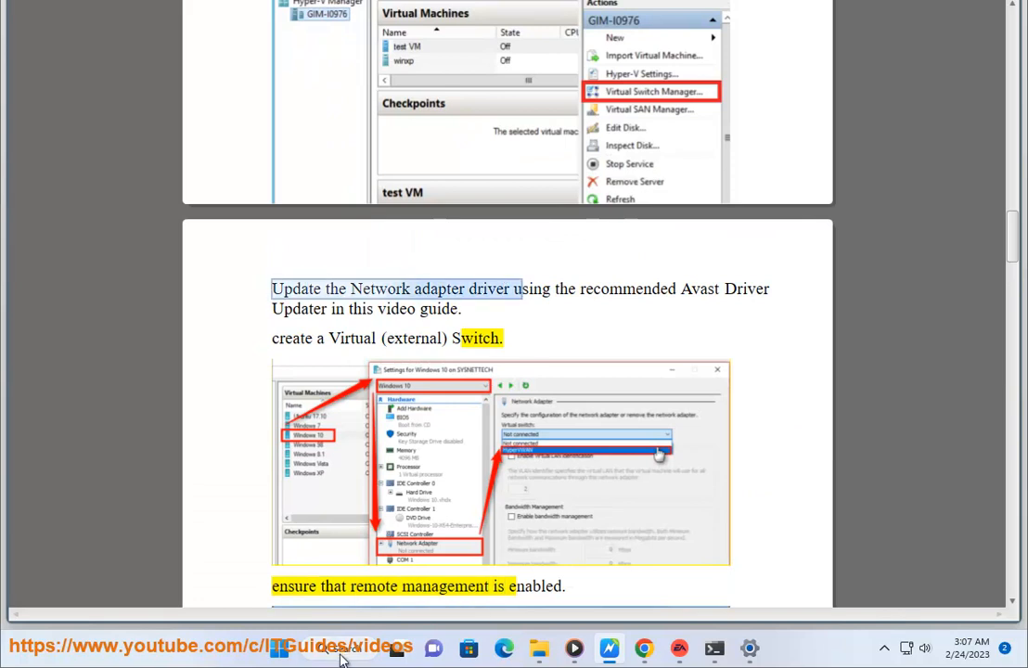
pyautogui.click(337, 645)
pyautogui.write('AV')
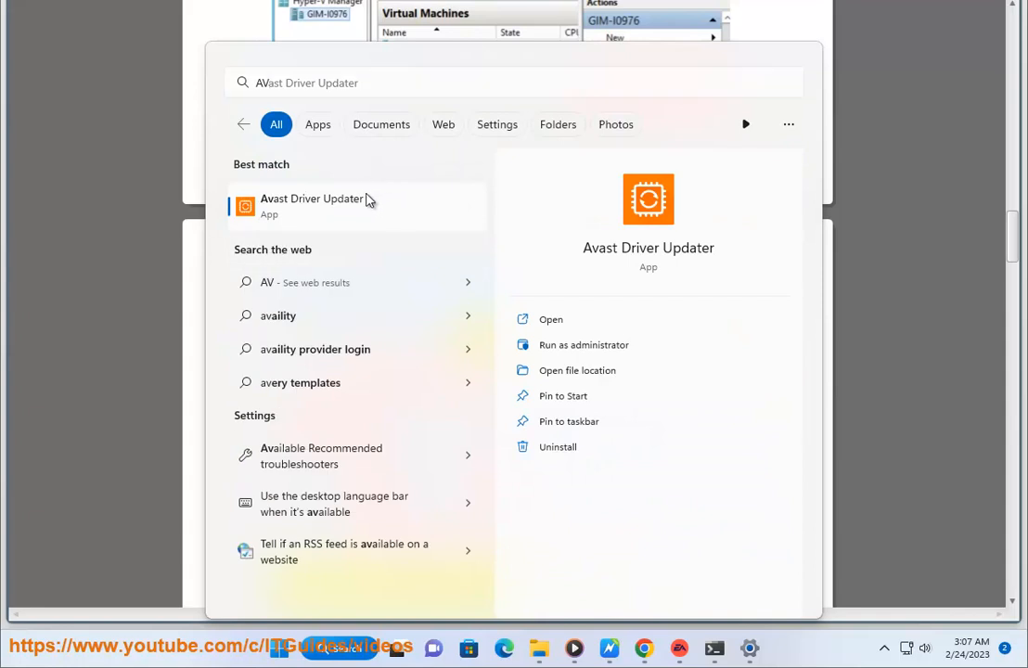
pyautogui.click(549, 319)
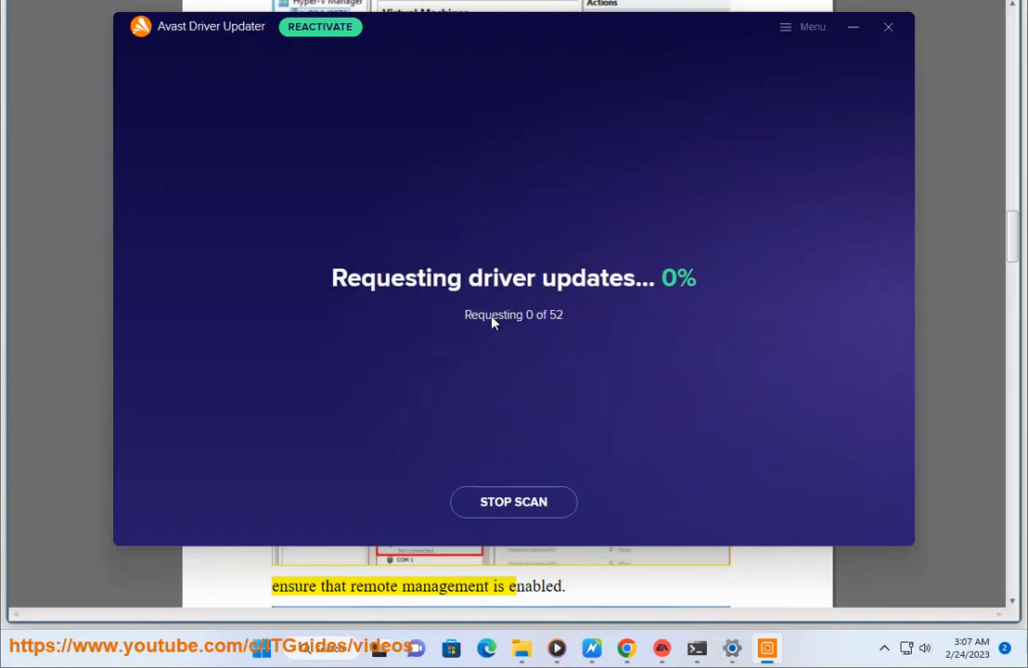
pyautogui.moveTo(531, 342)
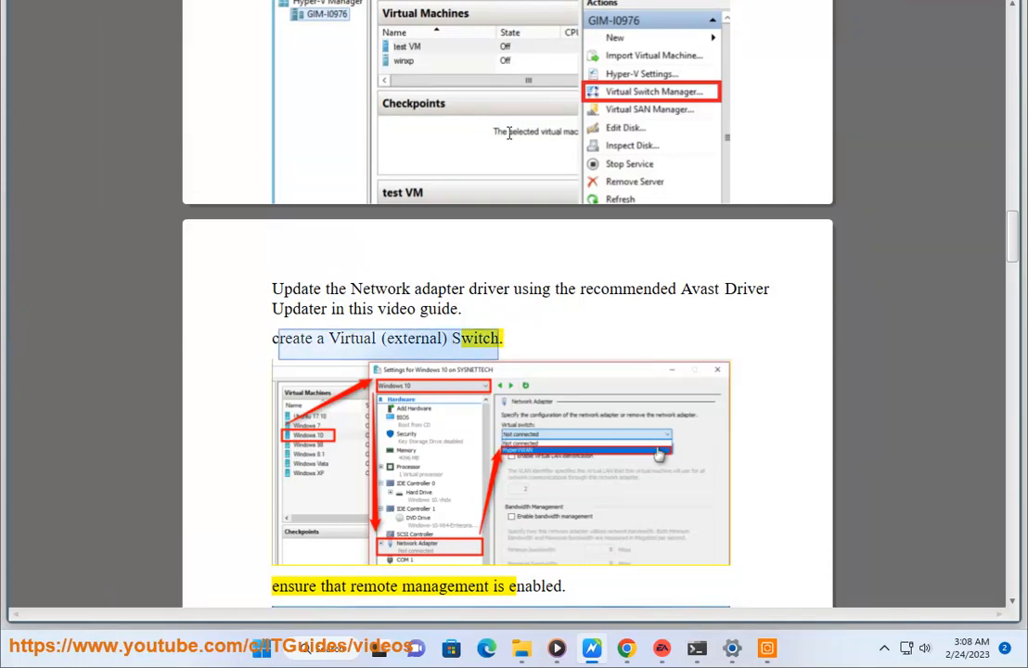
pyautogui.scroll(-3)
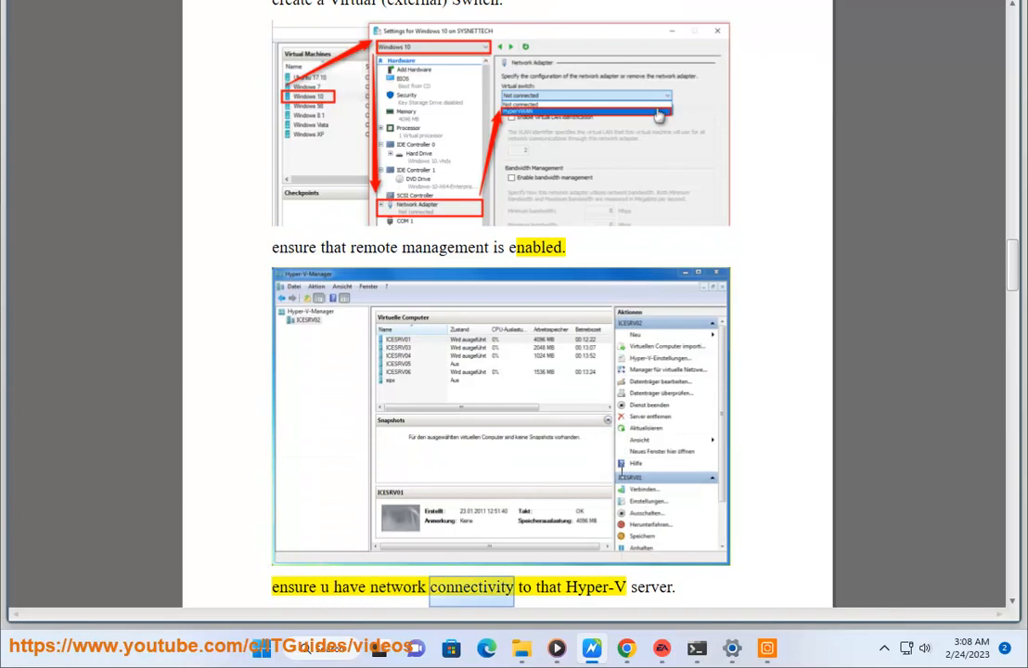
pyautogui.scroll(-3)
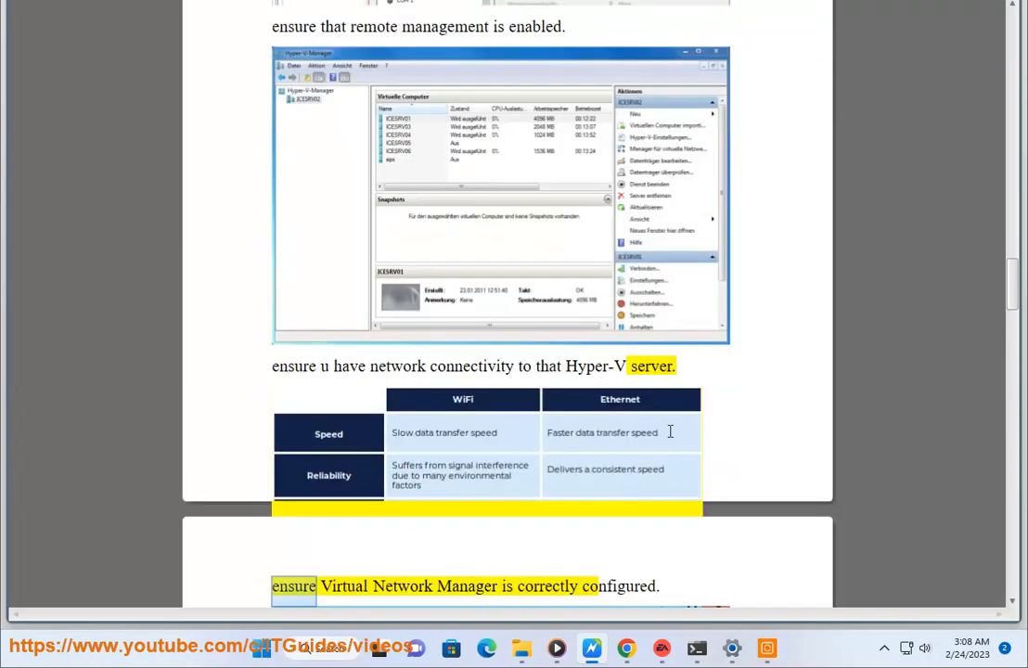
pyautogui.scroll(-3)
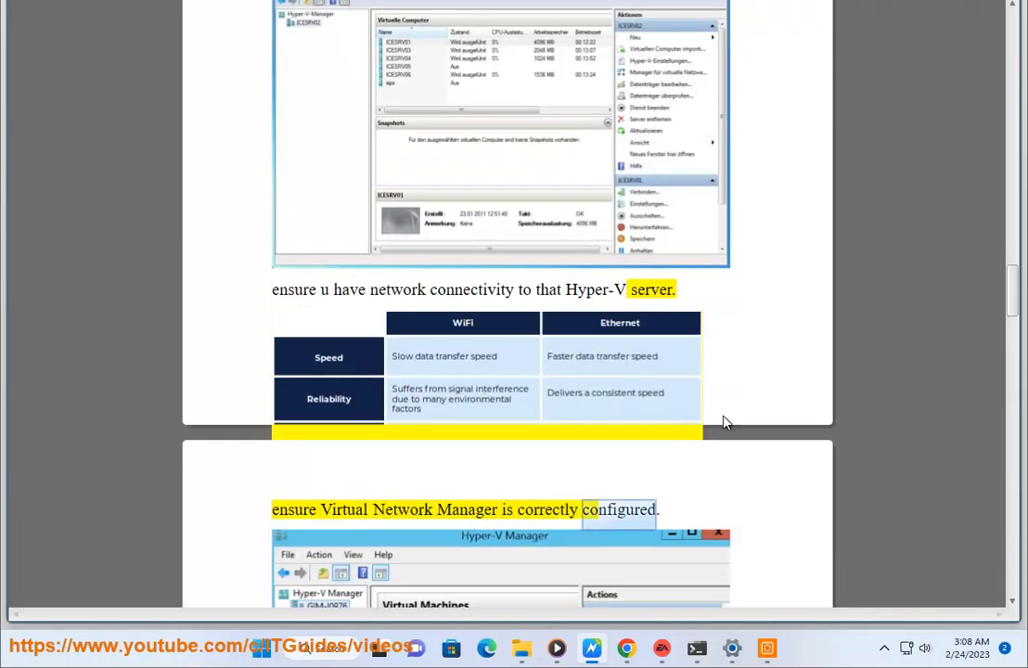
pyautogui.scroll(-3)
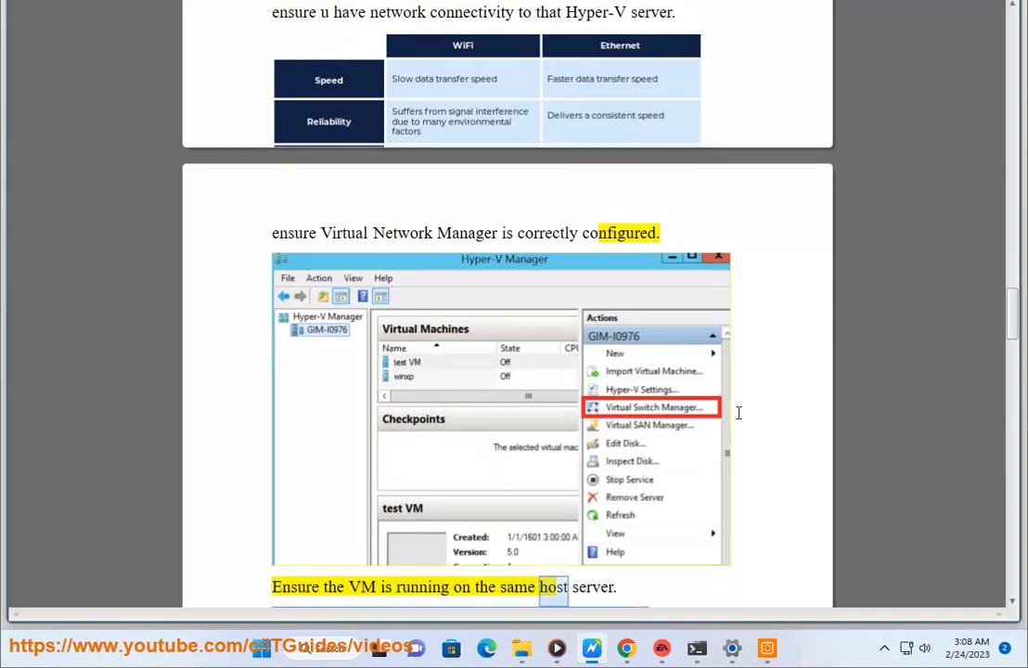
pyautogui.scroll(-3)
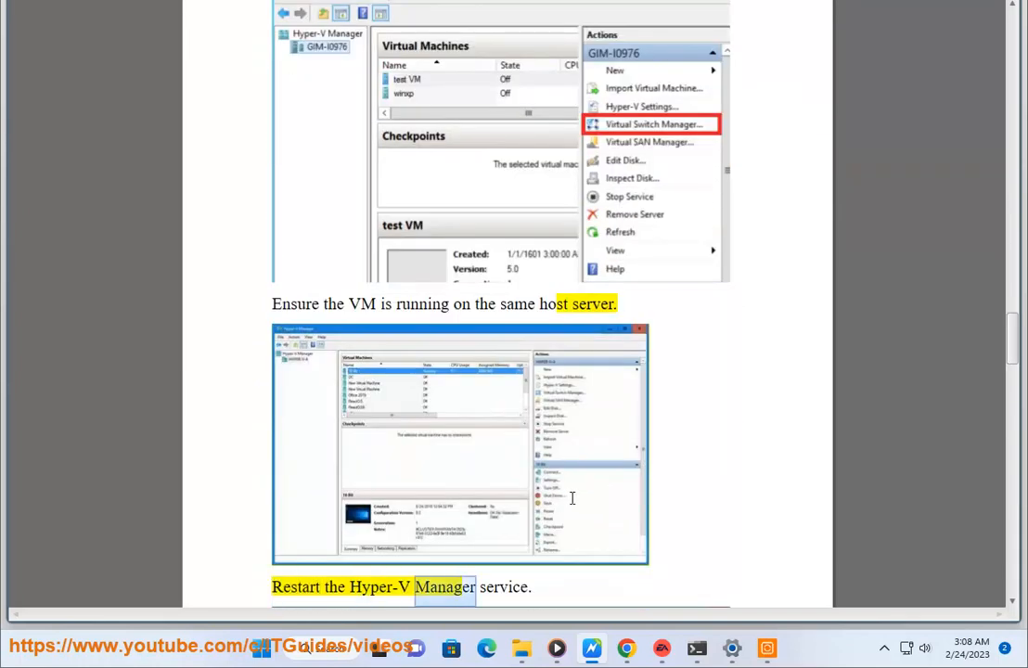
pyautogui.scroll(-3)
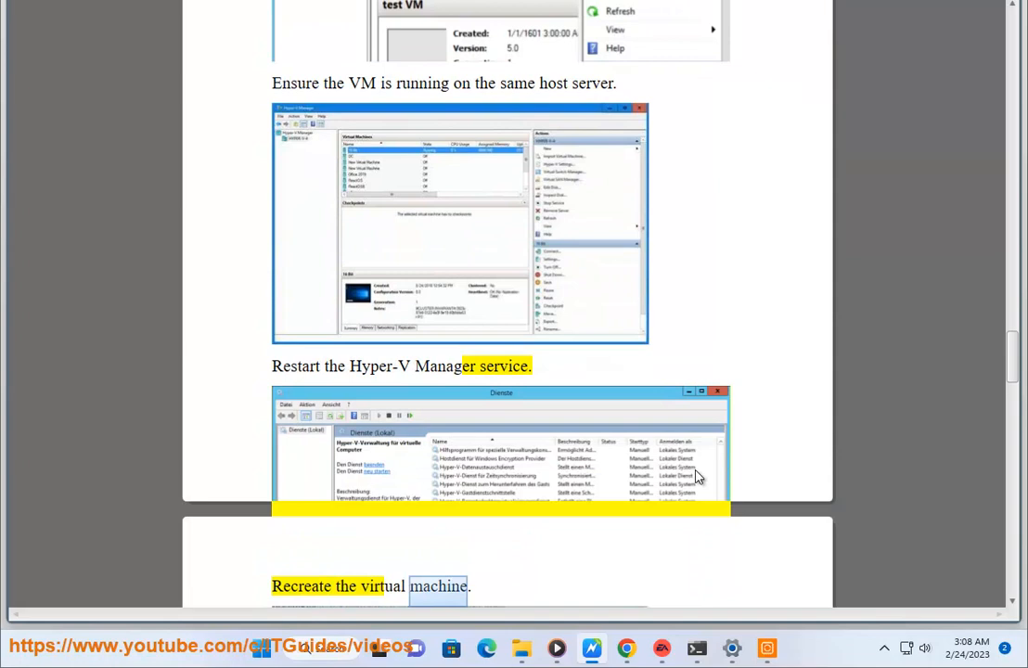
# - Search 'SE' to bring up Services at its Hyper-V entries, then close it back to the document
pyautogui.write('SE')
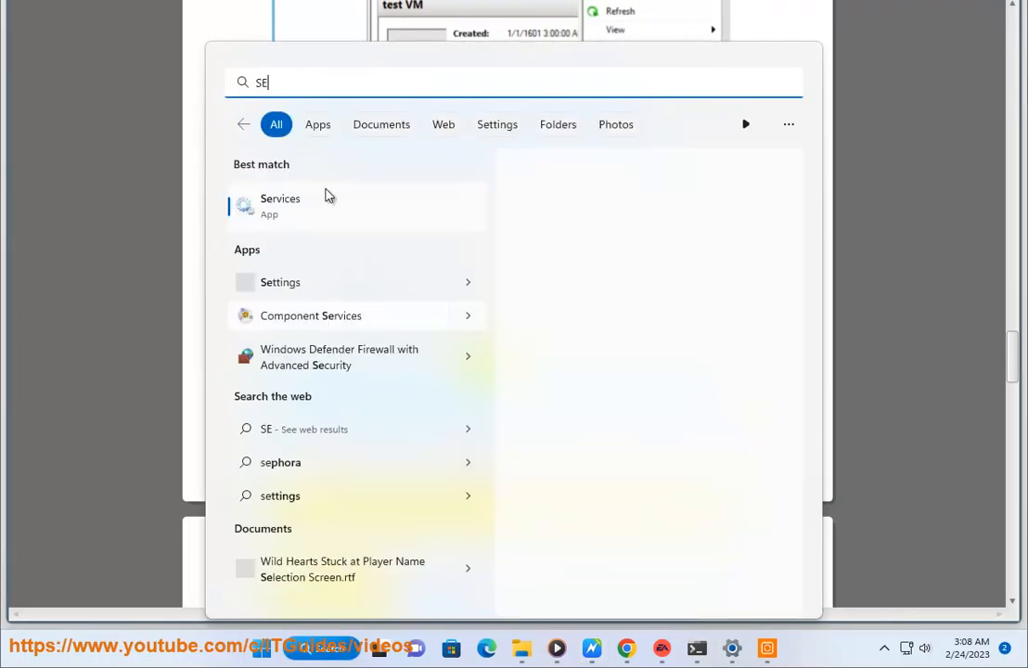
pyautogui.click(280, 204)
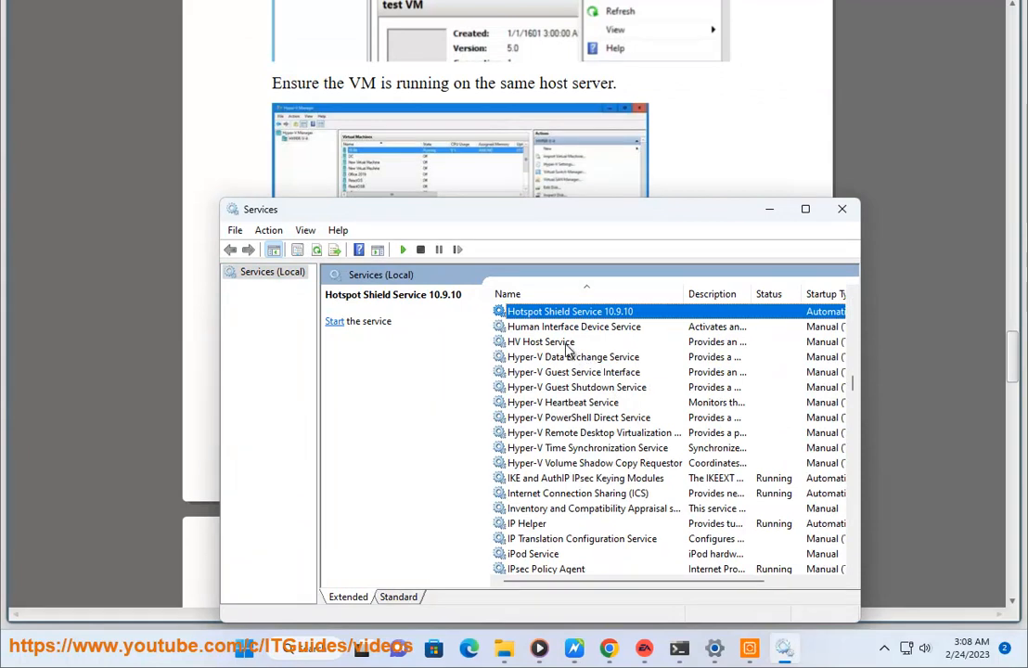
pyautogui.click(574, 356)
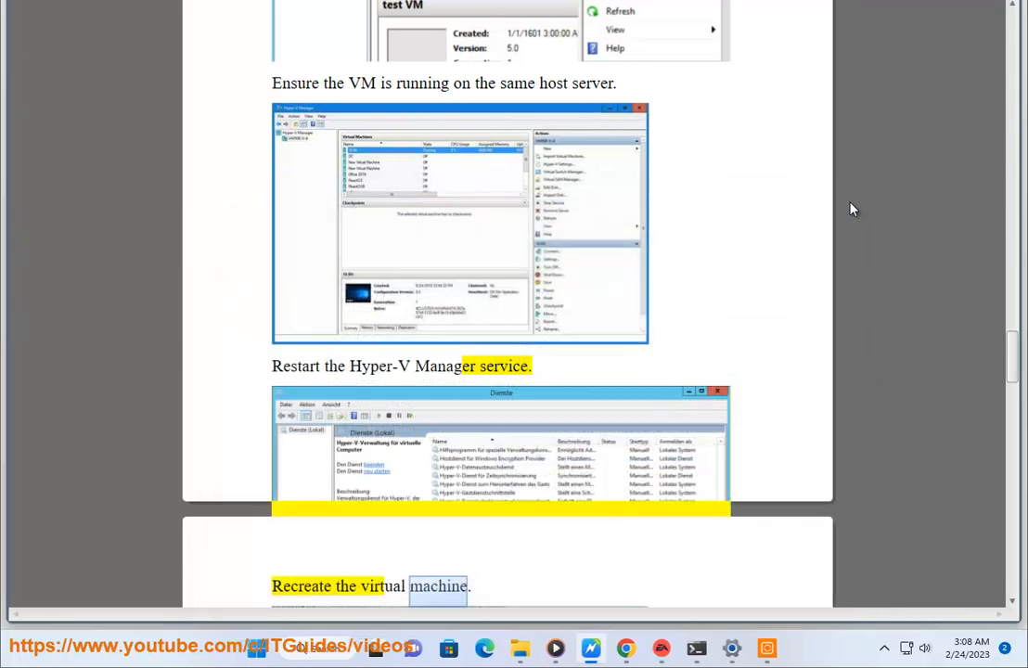
pyautogui.moveTo(210, 436)
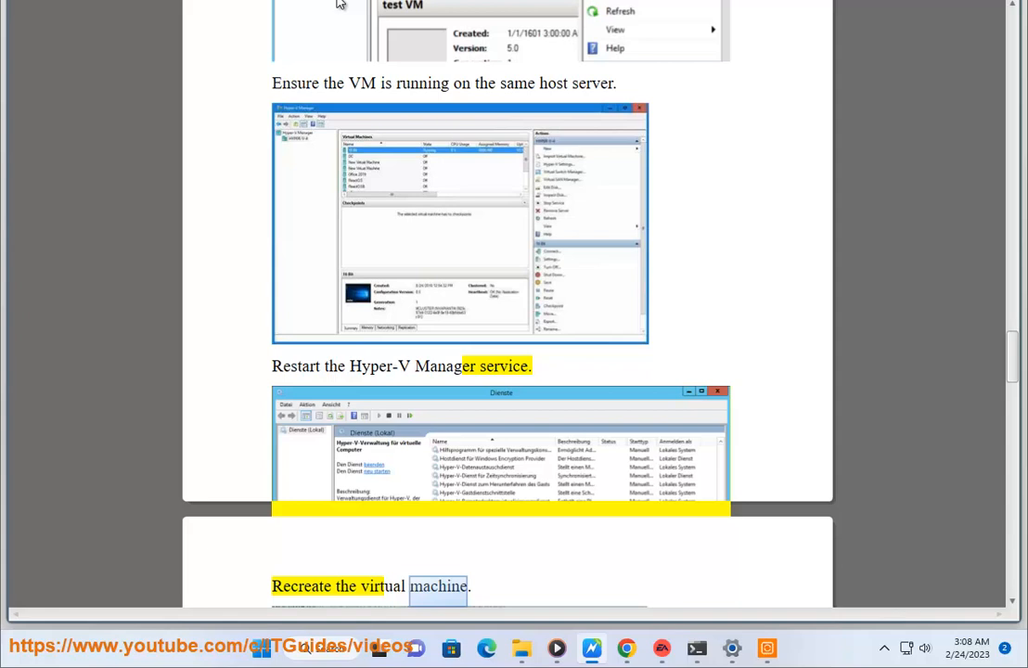
# - Scroll to the Reset the network adapter and update Integration Services steps
pyautogui.scroll(-3)
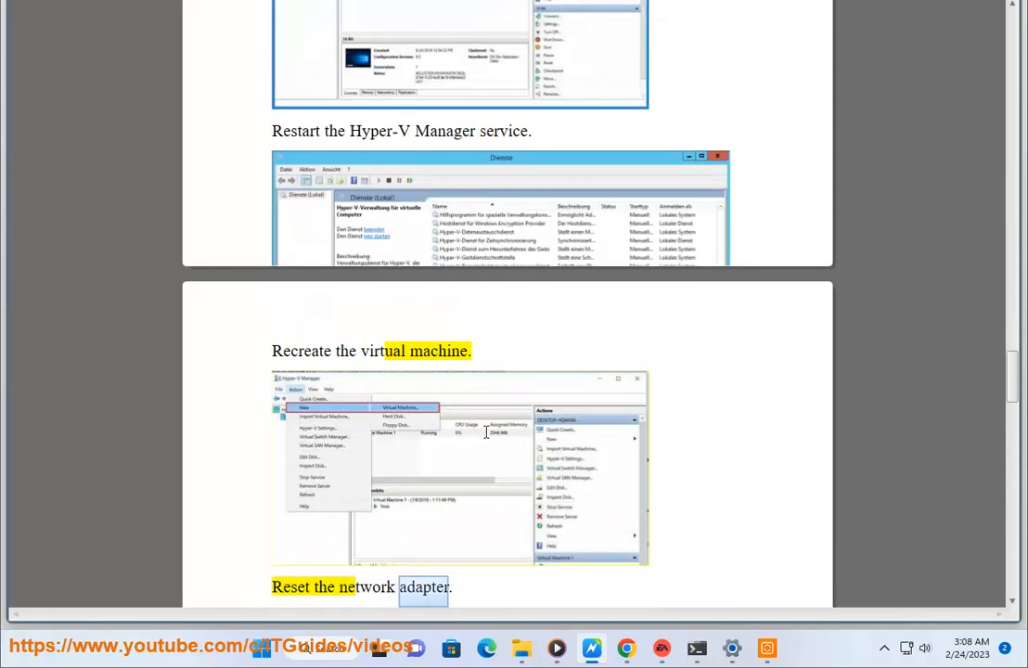
pyautogui.scroll(-3)
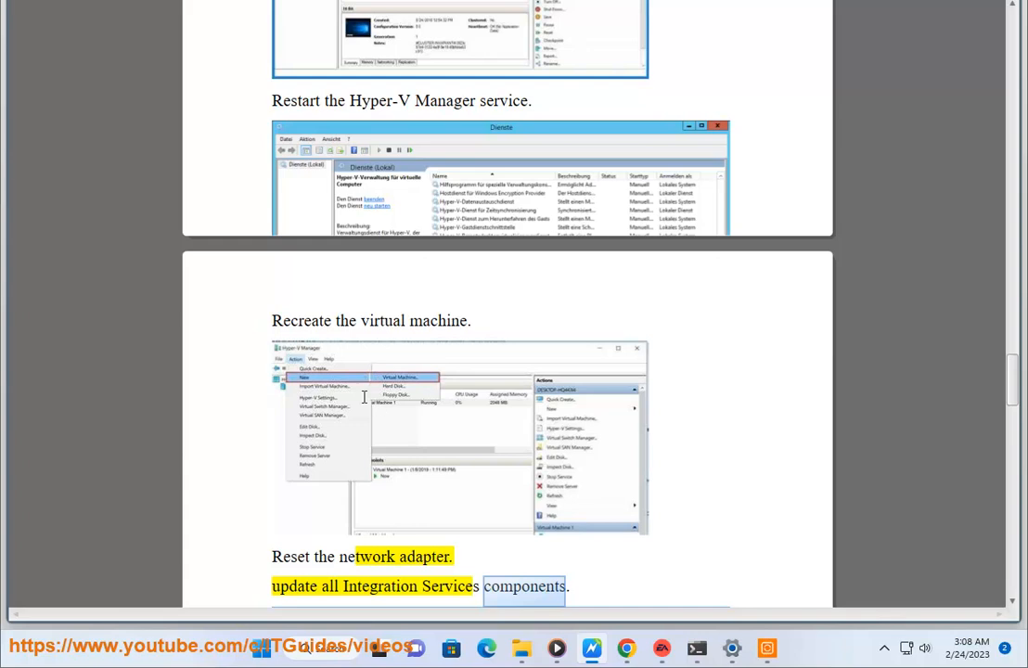
pyautogui.moveTo(438, 548)
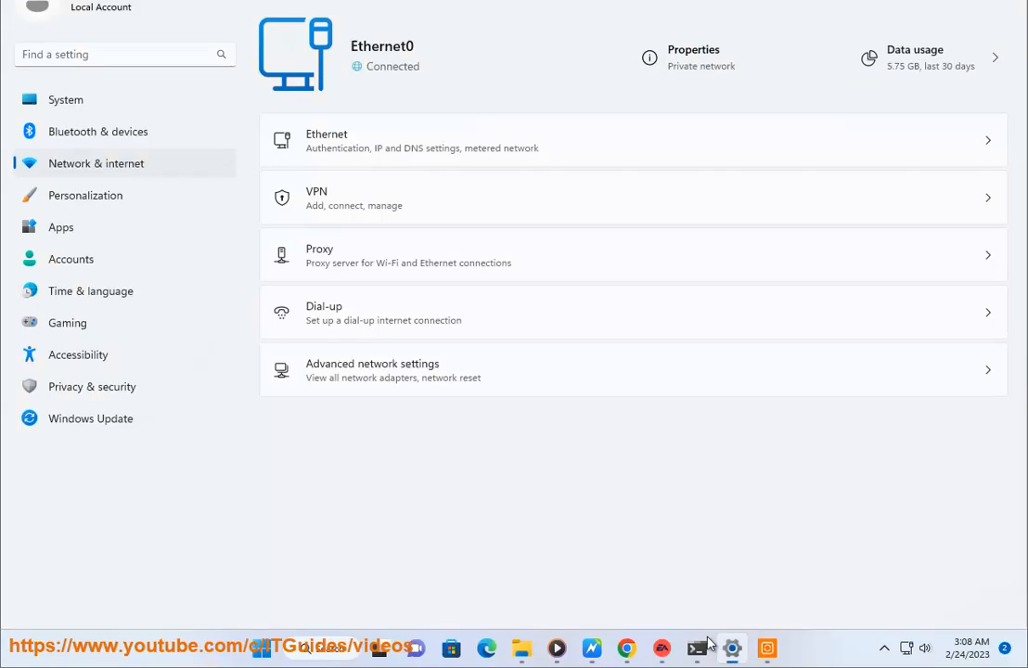
pyautogui.moveTo(505, 378)
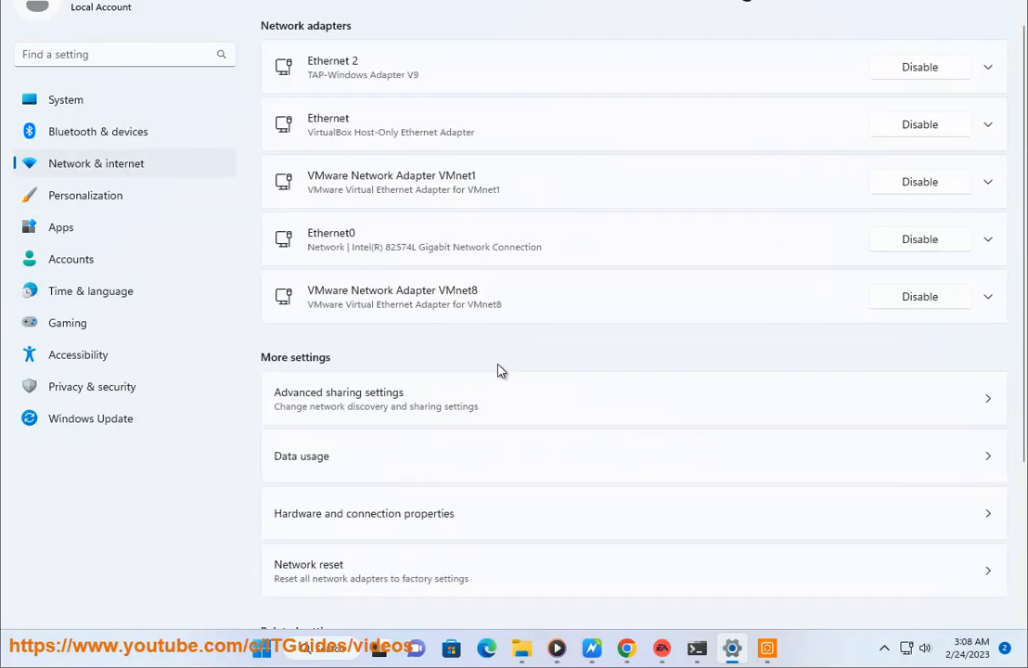
pyautogui.moveTo(508, 371)
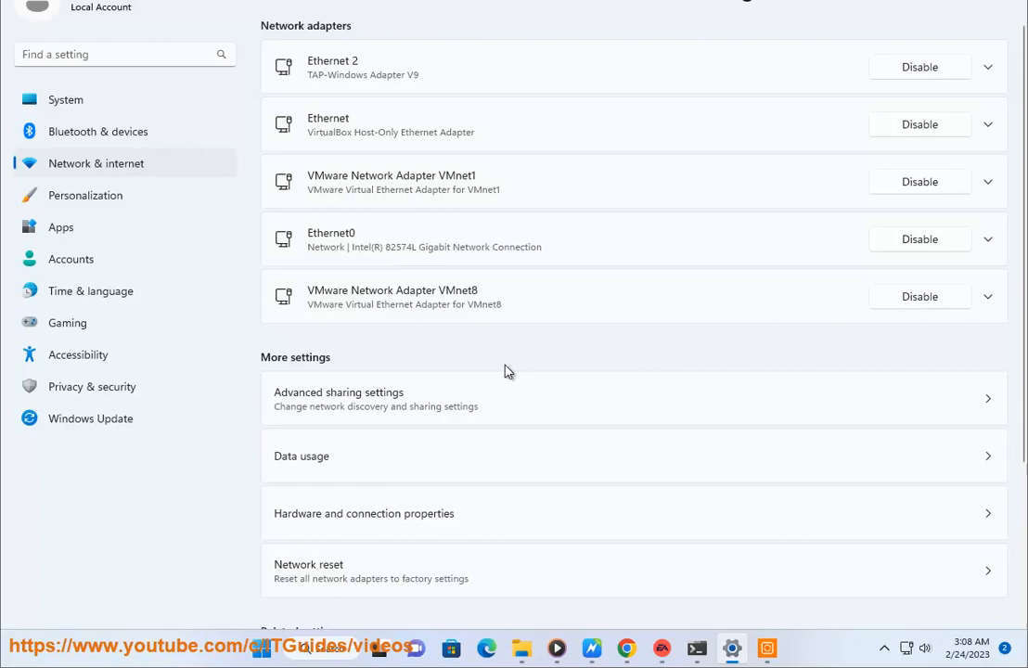
# - Reach the Network reset page under Advanced network settings, then return to the fix guide
pyautogui.scroll(-3)
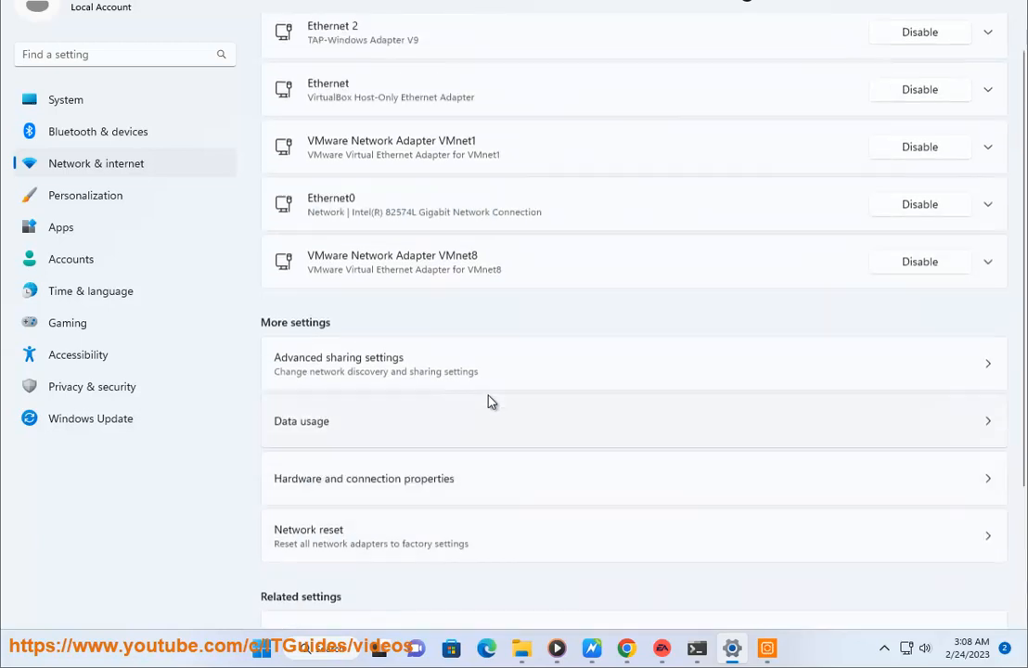
pyautogui.scroll(-3)
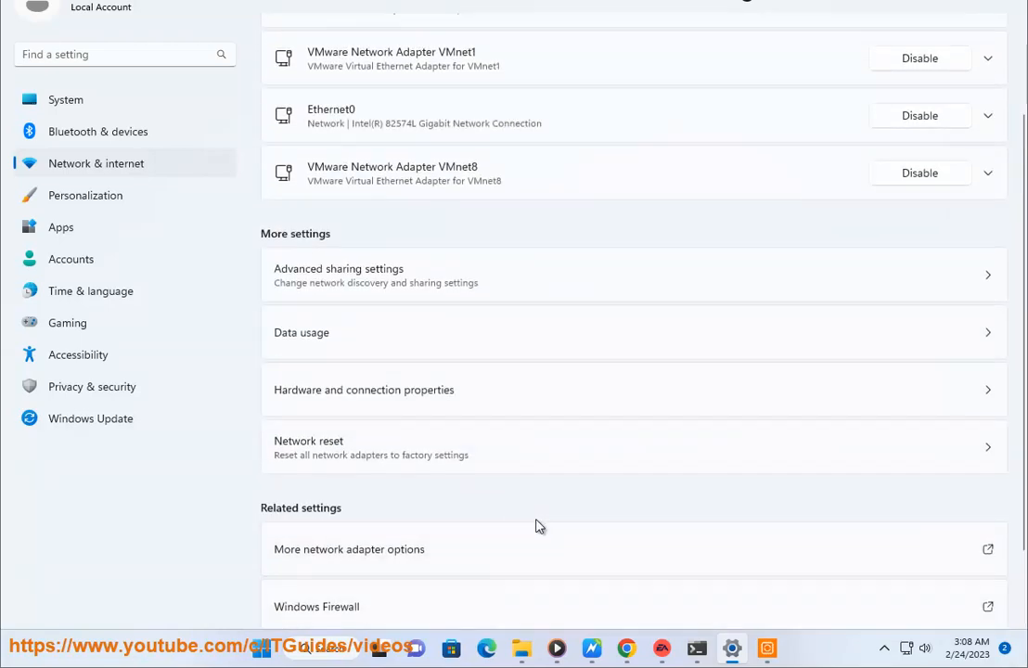
pyautogui.click(635, 447)
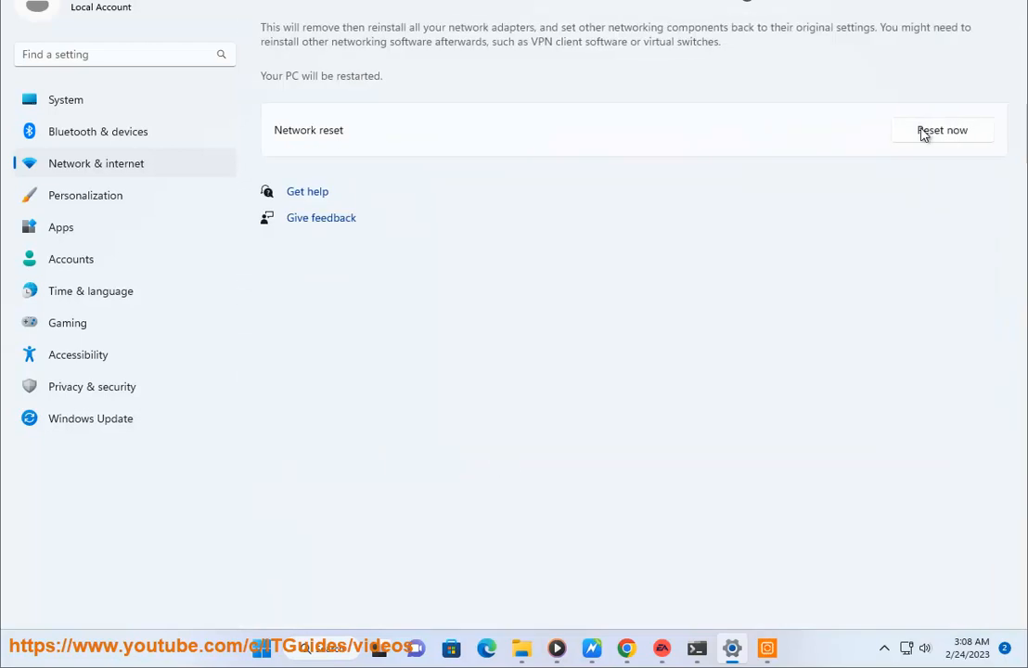
pyautogui.click(943, 130)
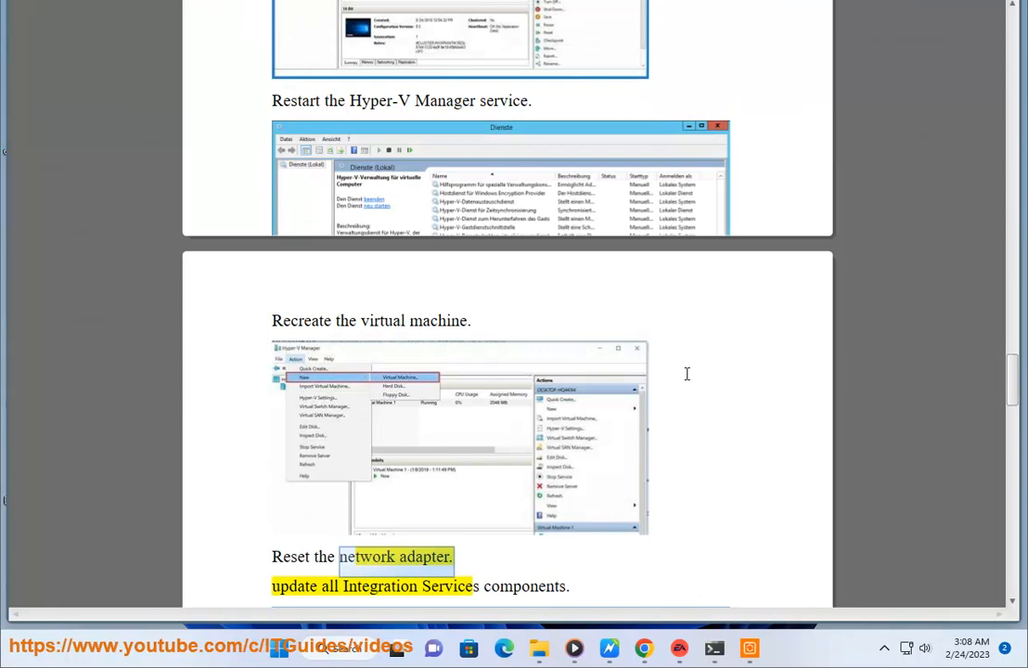
pyautogui.moveTo(598, 395)
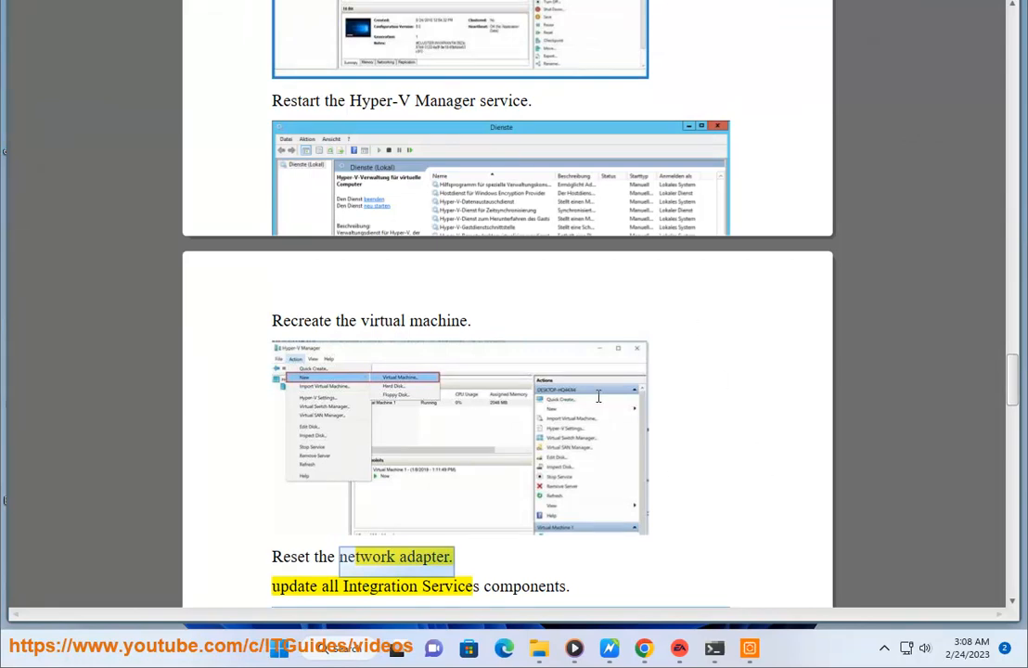
pyautogui.moveTo(722, 435)
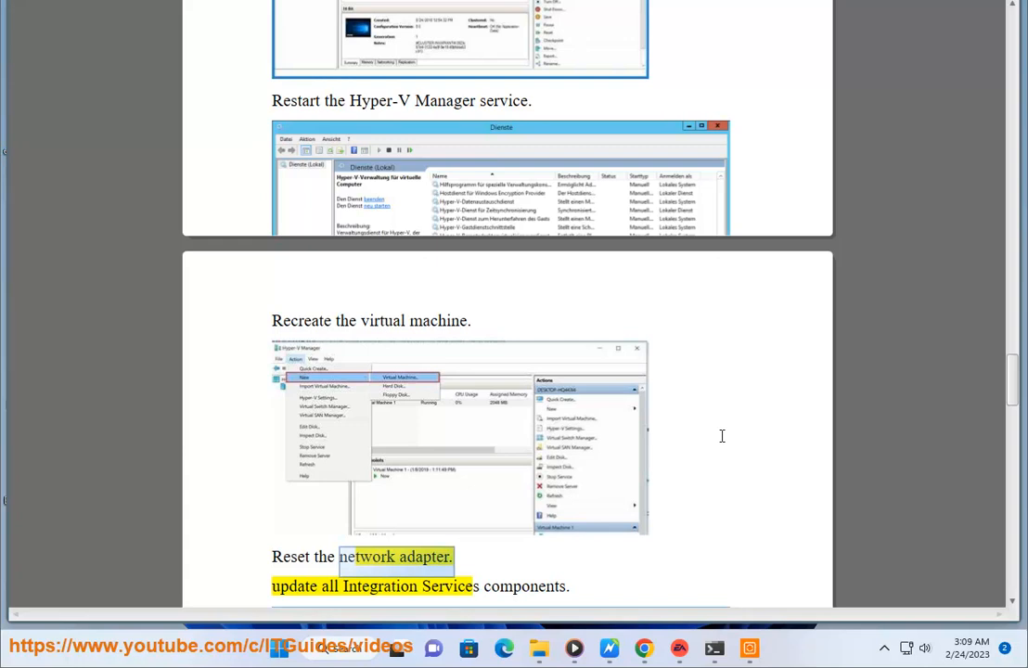
# - Scroll the guide past the Docker WSL 2 and Administrative Tools tips to the Remote Desktop firewall step
pyautogui.scroll(-3)
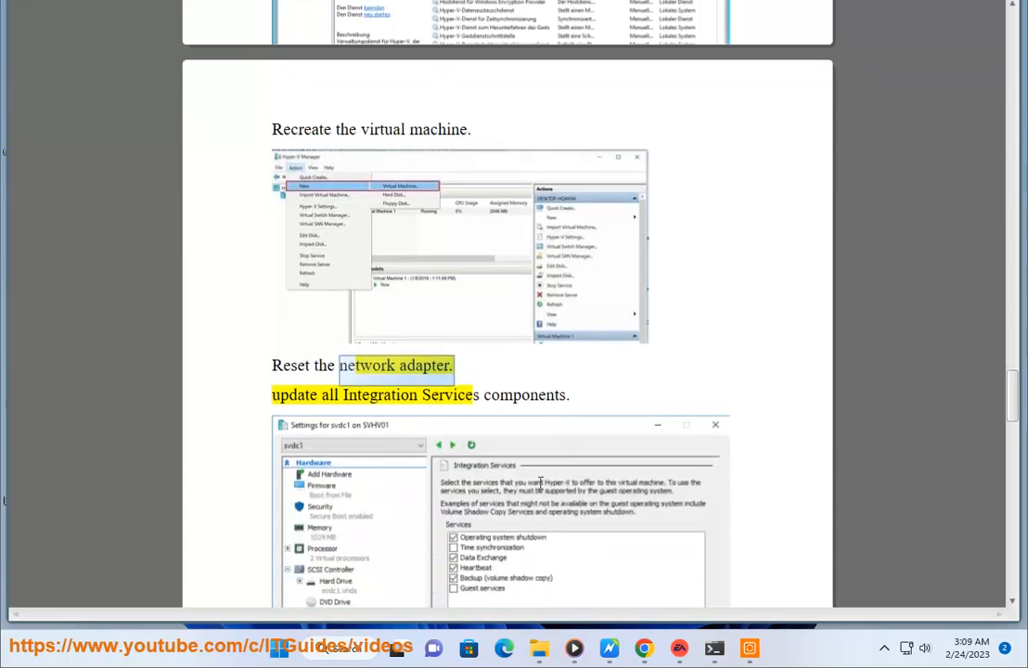
pyautogui.scroll(-3)
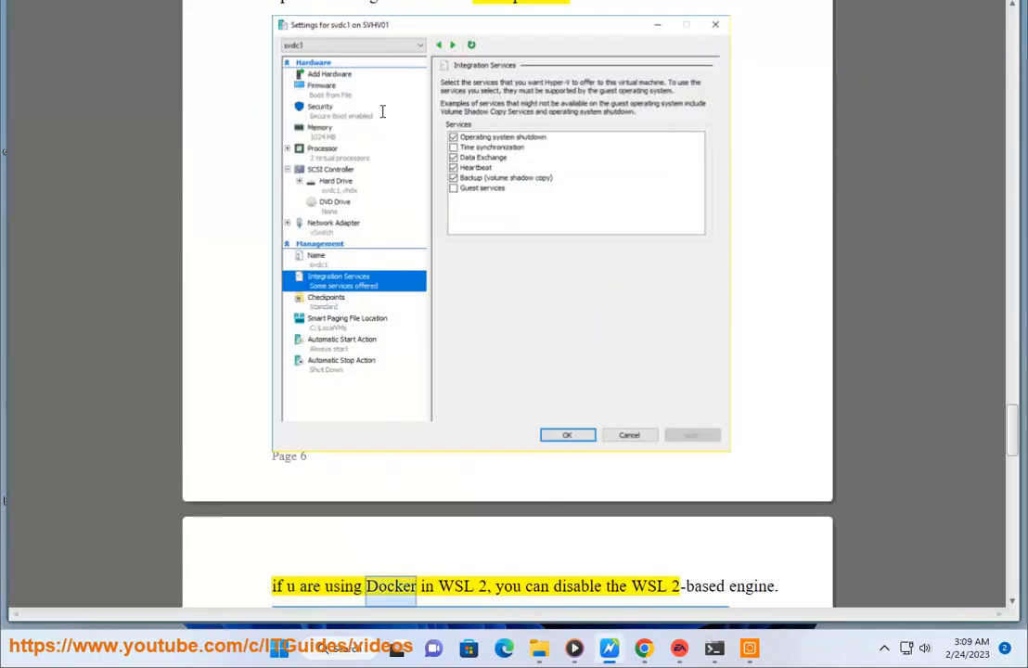
pyautogui.scroll(-3)
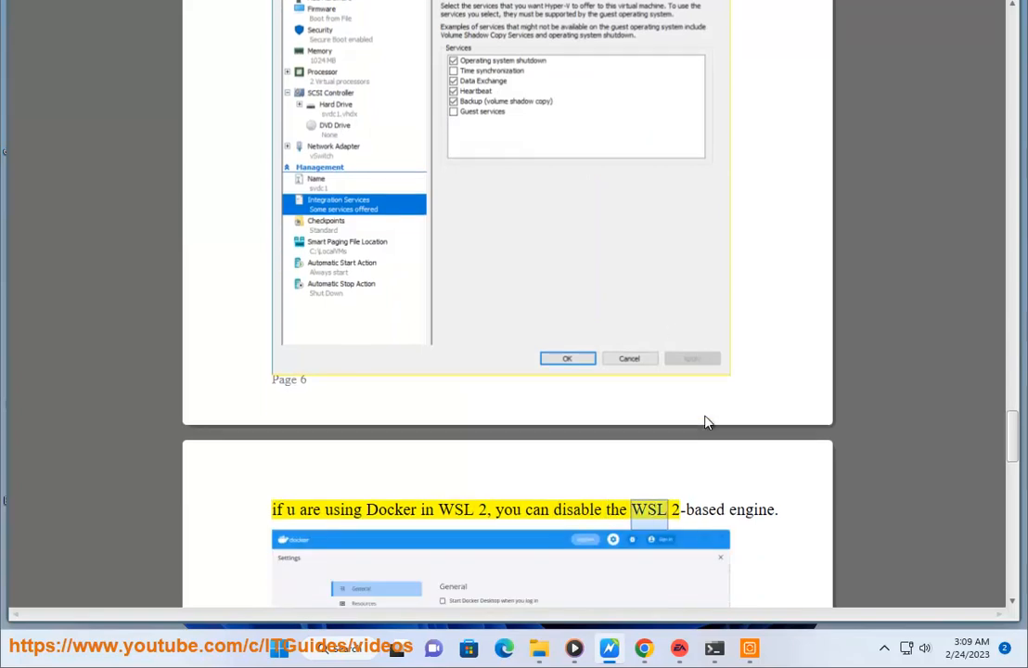
pyautogui.scroll(-3)
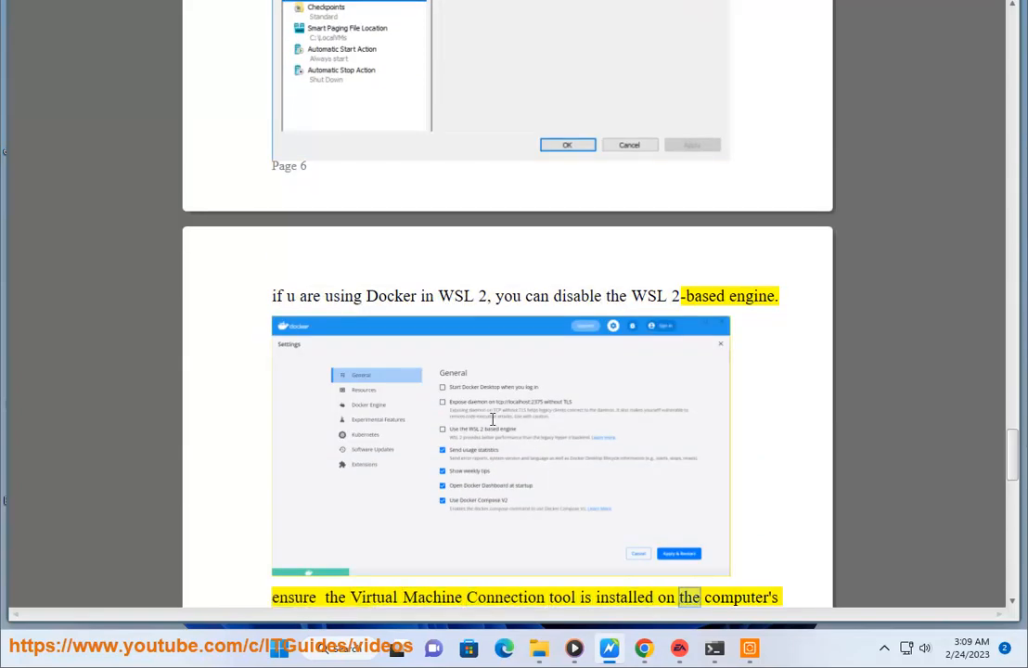
pyautogui.scroll(-3)
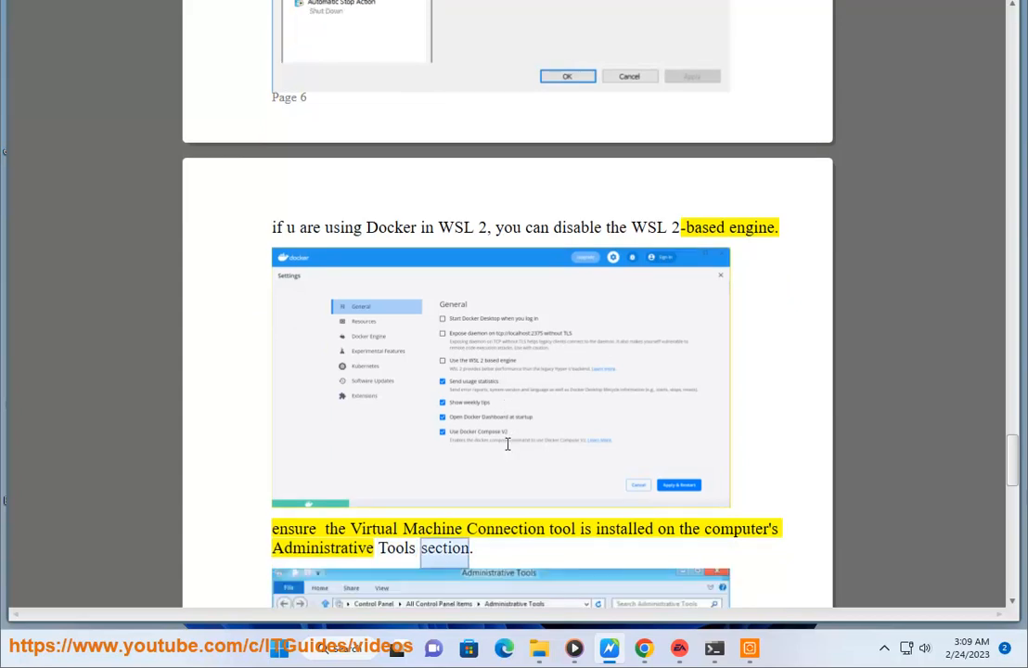
pyautogui.scroll(-3)
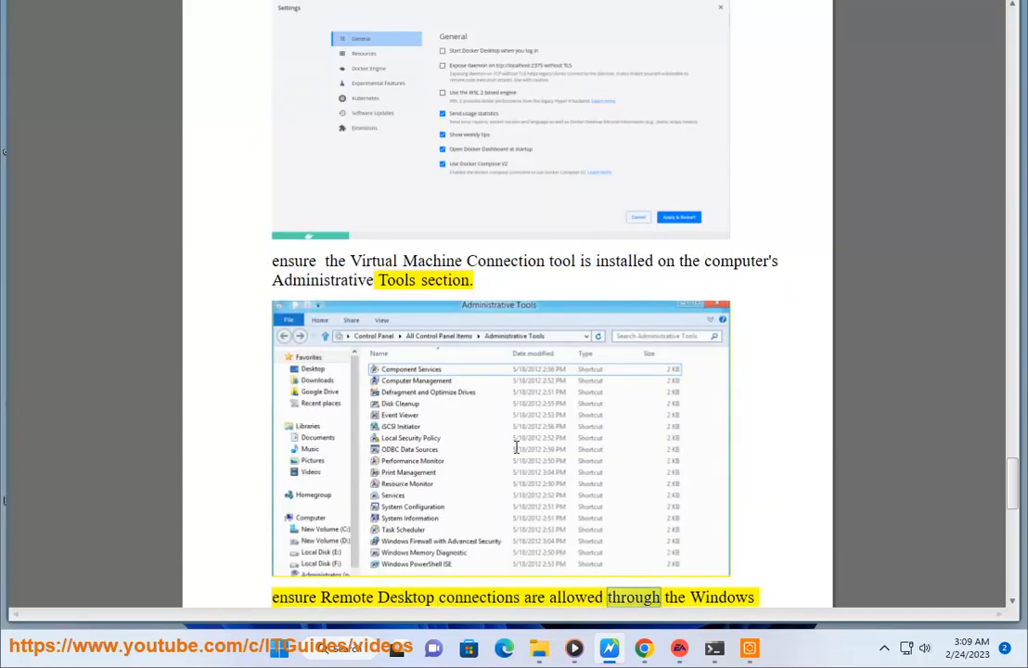
pyautogui.scroll(-3)
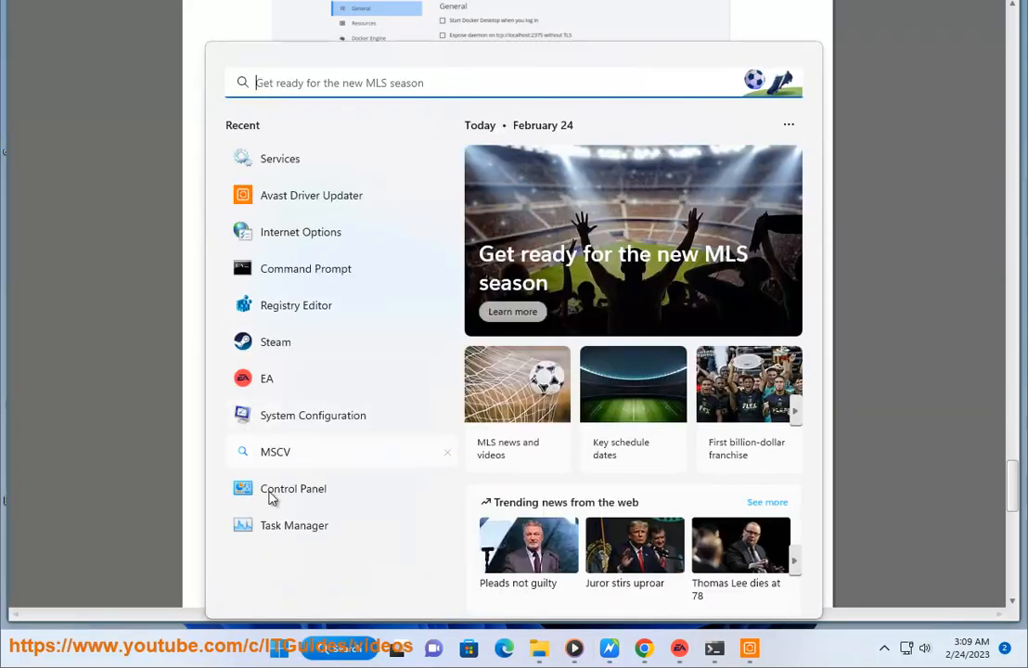
# - Search Control Panel for 'ADMIN' to list the Windows Tools entries, then continue in the guide
pyautogui.click(293, 488)
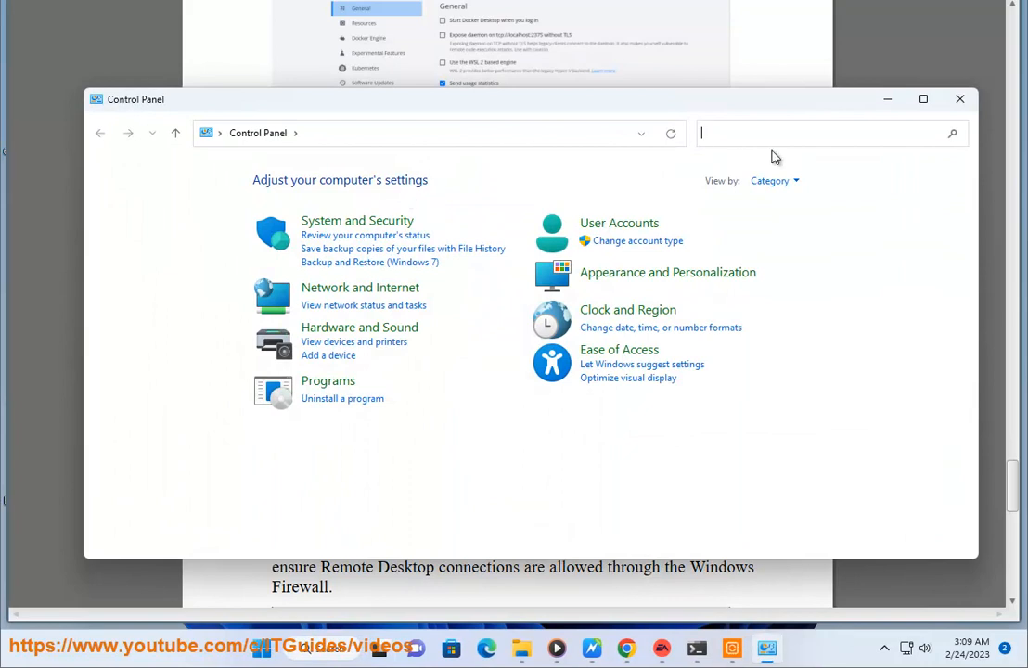
pyautogui.write('ADMIN')
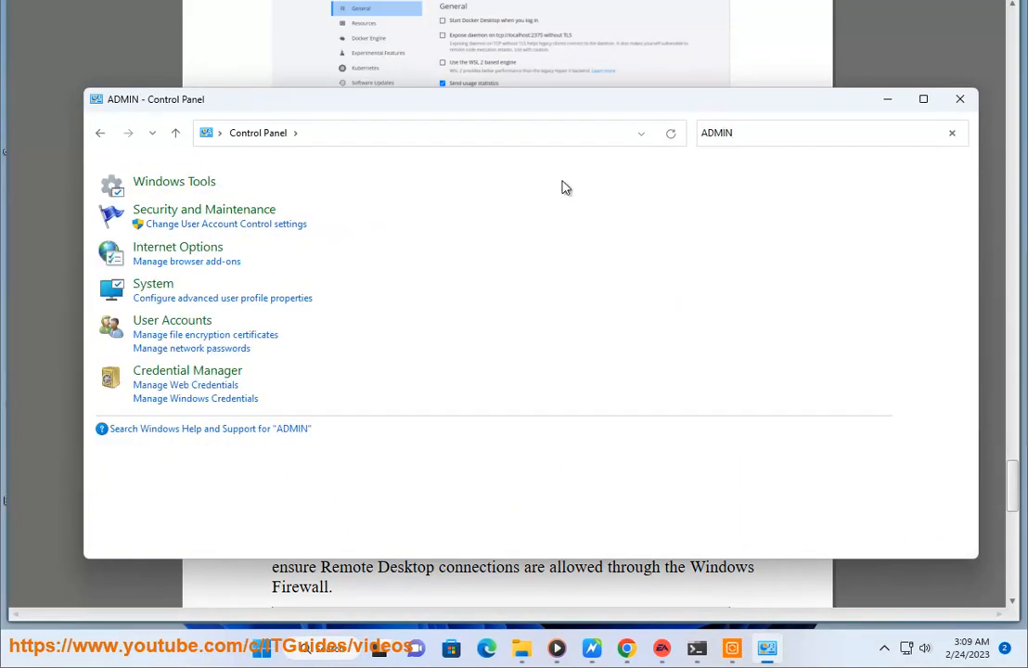
pyautogui.doubleClick(175, 182)
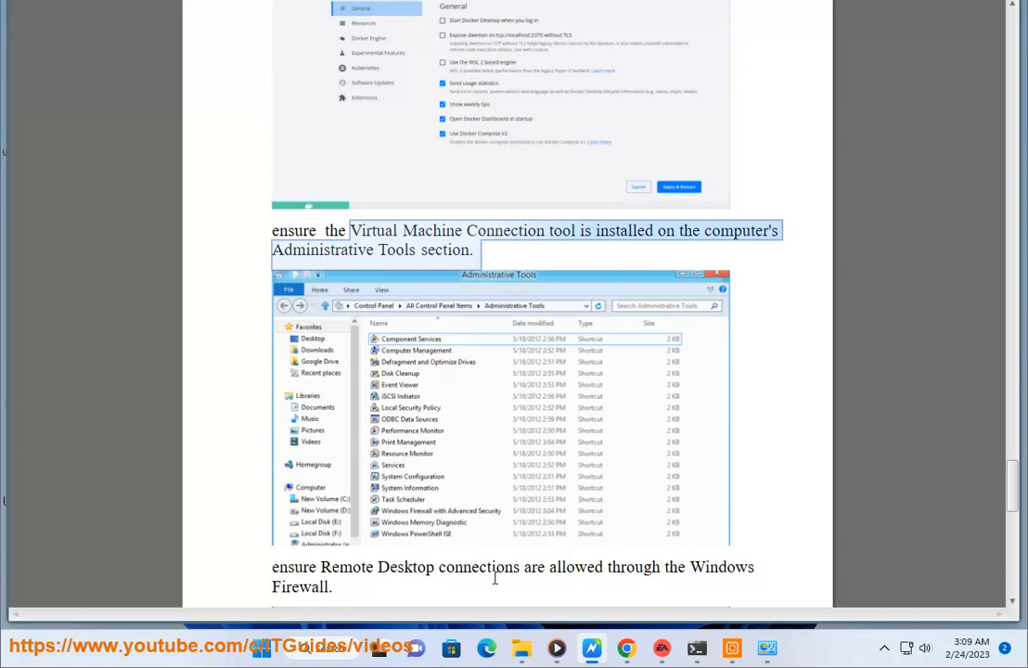
pyautogui.scroll(-3)
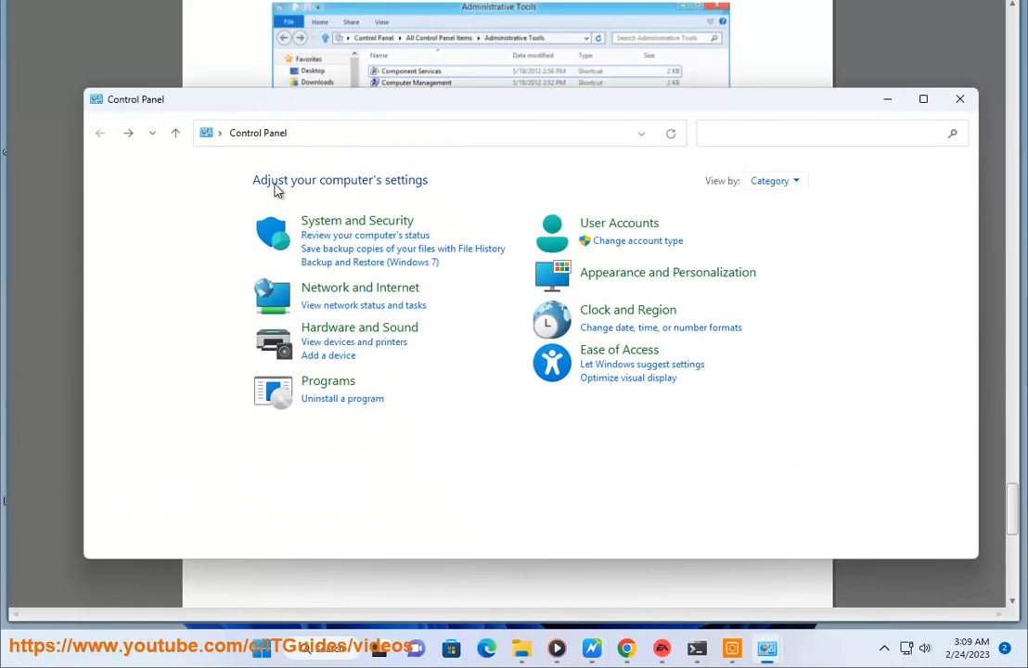
# - Via System and Security, view Windows Defender Firewall's advanced-security Outbound Rules, then return to the guide
pyautogui.click(356, 219)
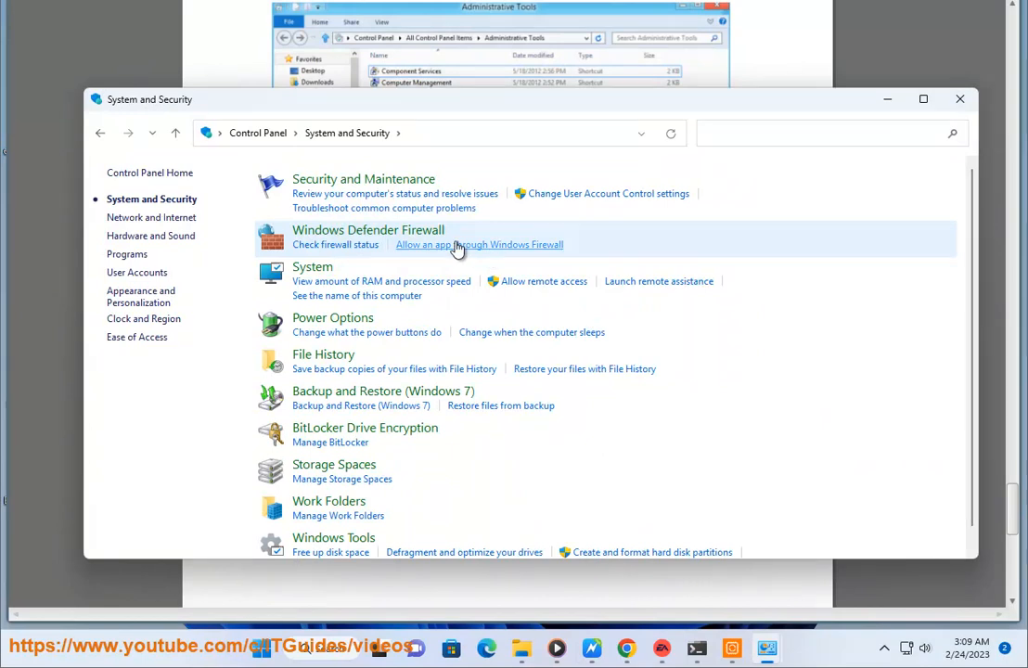
pyautogui.click(479, 245)
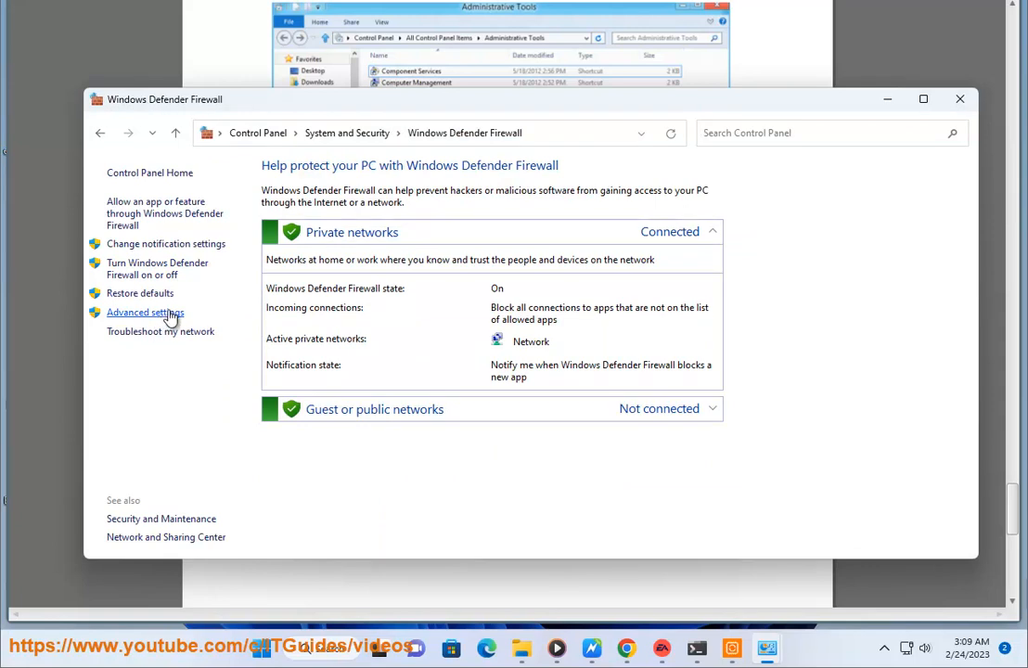
pyautogui.click(144, 311)
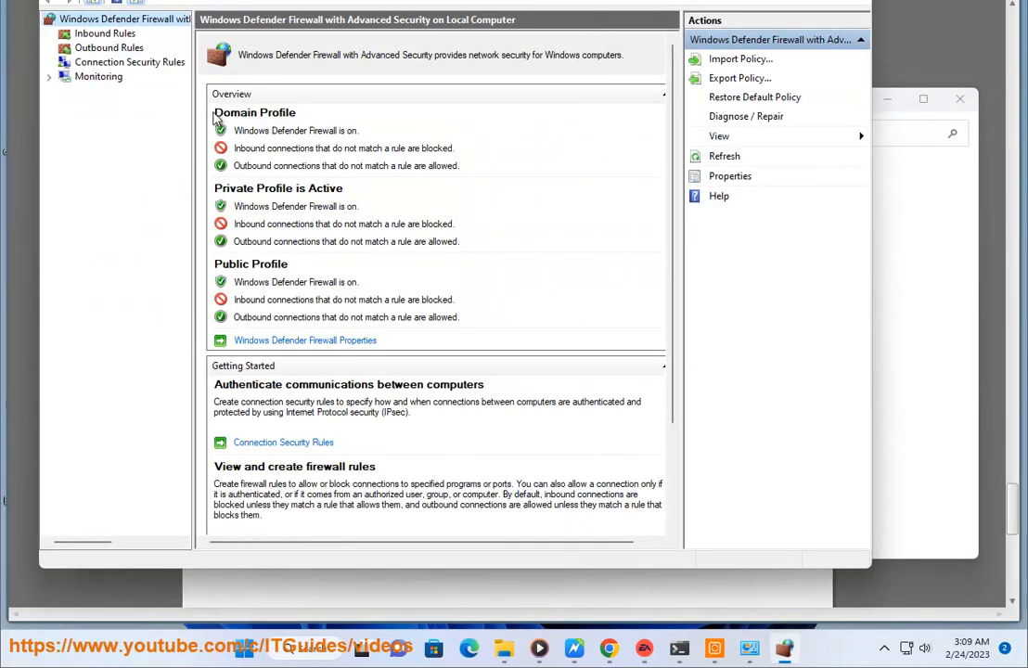
pyautogui.click(108, 48)
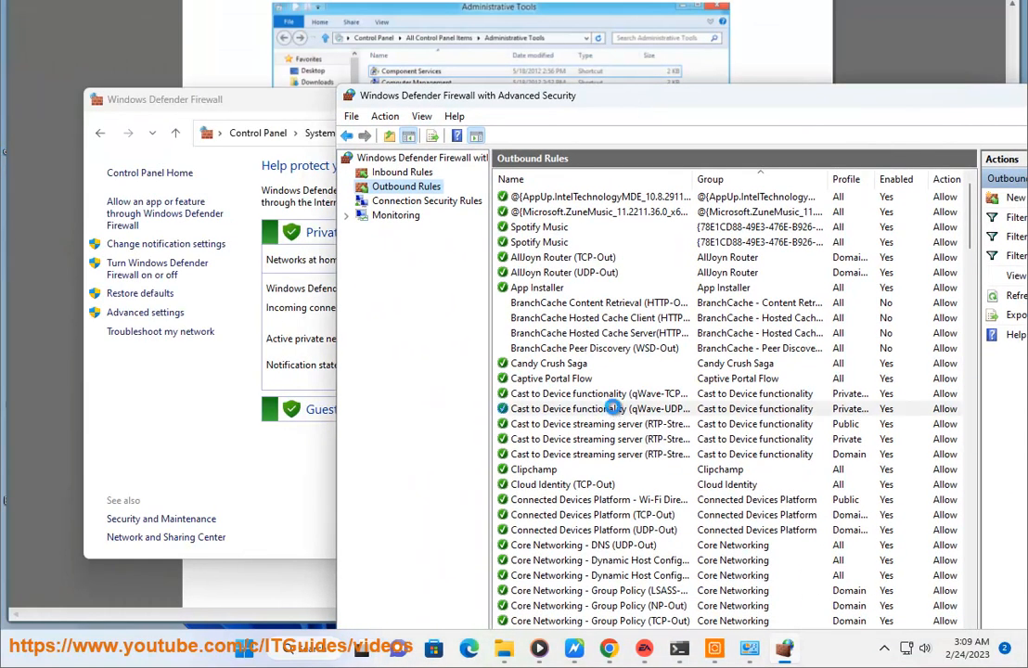
pyautogui.click(574, 647)
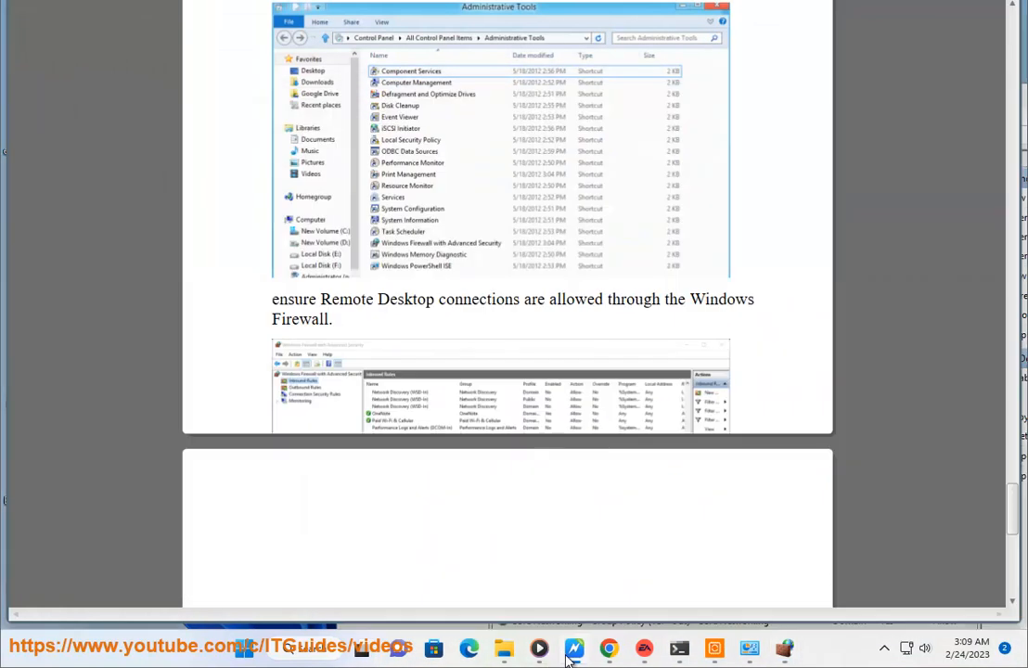